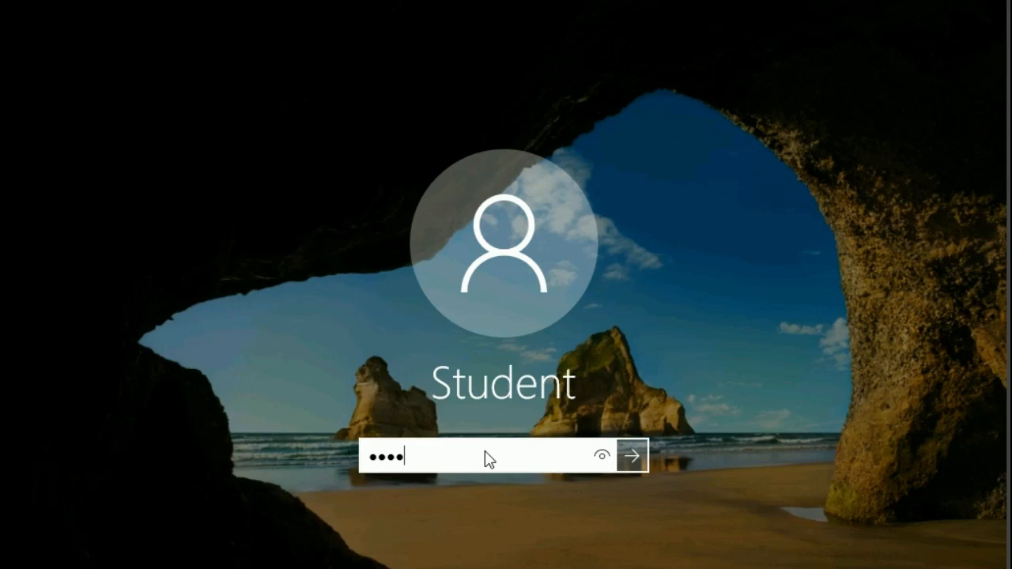
Sign in to Windows by entering the account password on the lock screen
{"action": "type", "text": "**"}
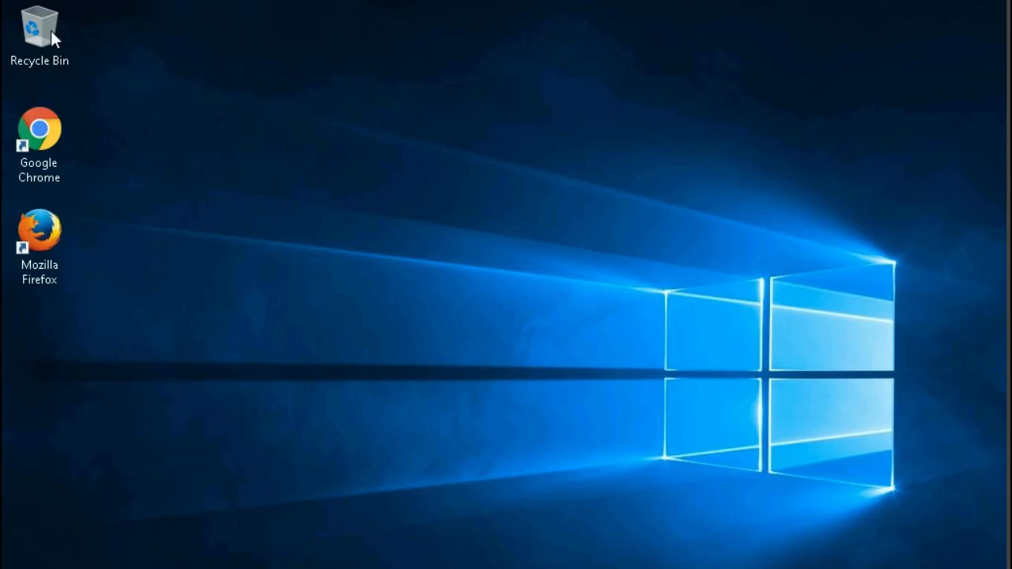
Browse from This PC to network drive Z: and select the Module 03 folder
{"action": "double_click", "coordinate": [40, 32]}
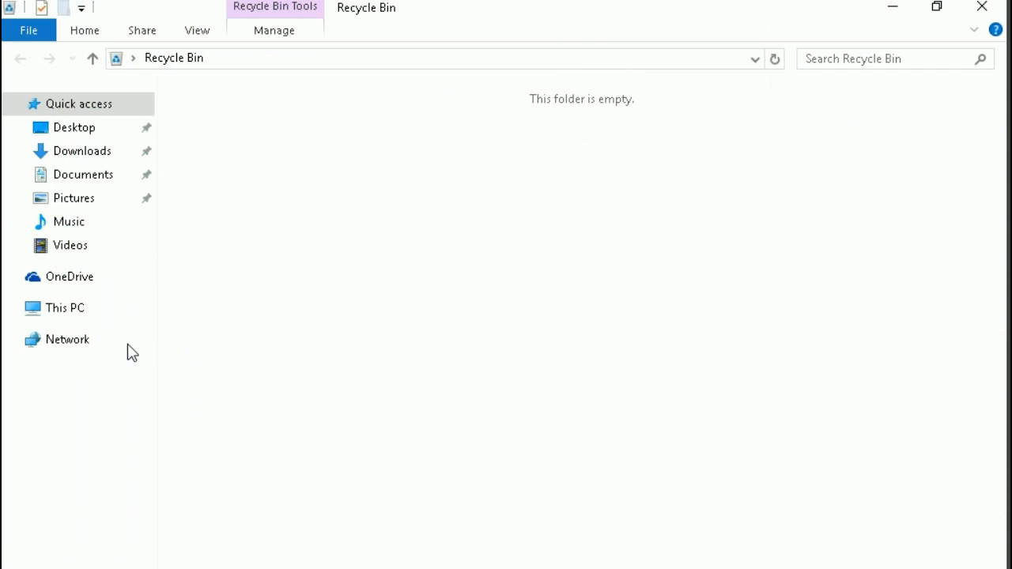
{"action": "left_click", "coordinate": [65, 308]}
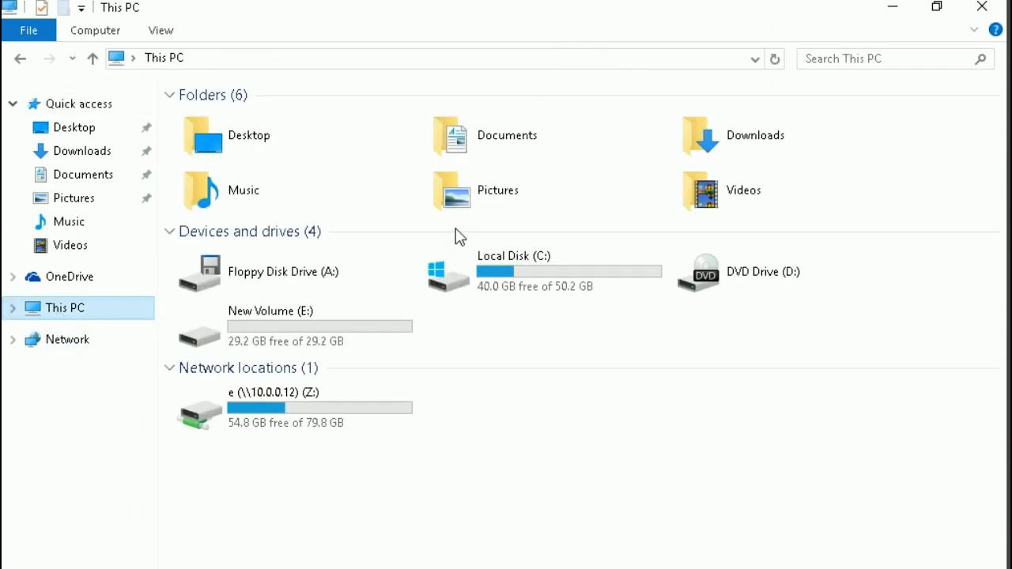
{"action": "mouse_move", "coordinate": [363, 423]}
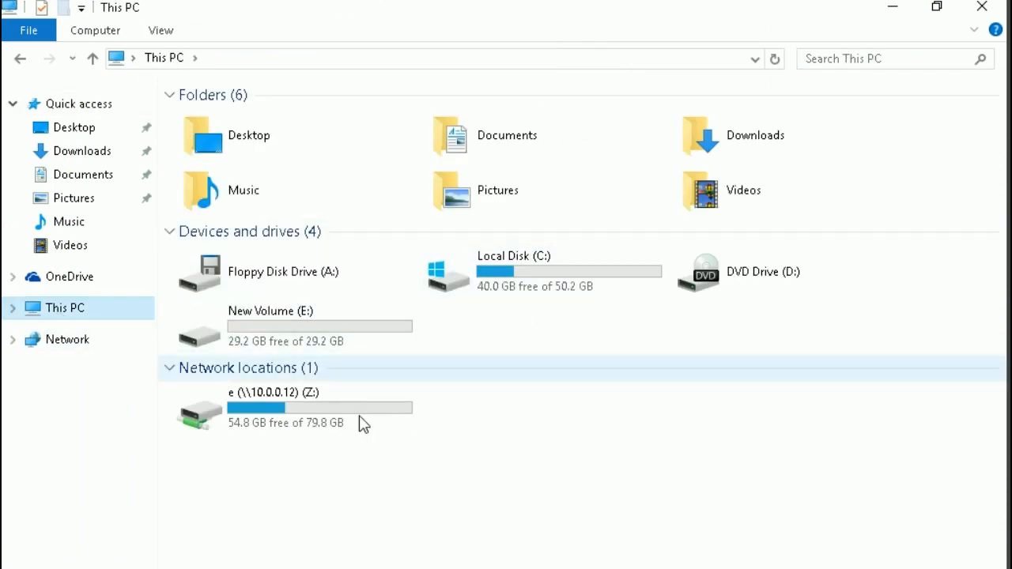
{"action": "double_click", "coordinate": [273, 407]}
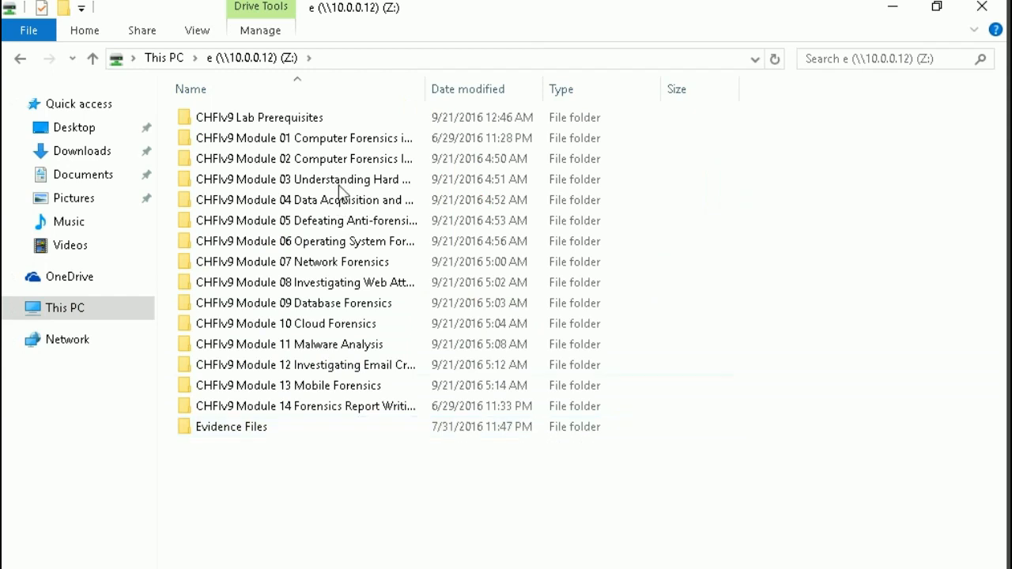
{"action": "left_click", "coordinate": [301, 180]}
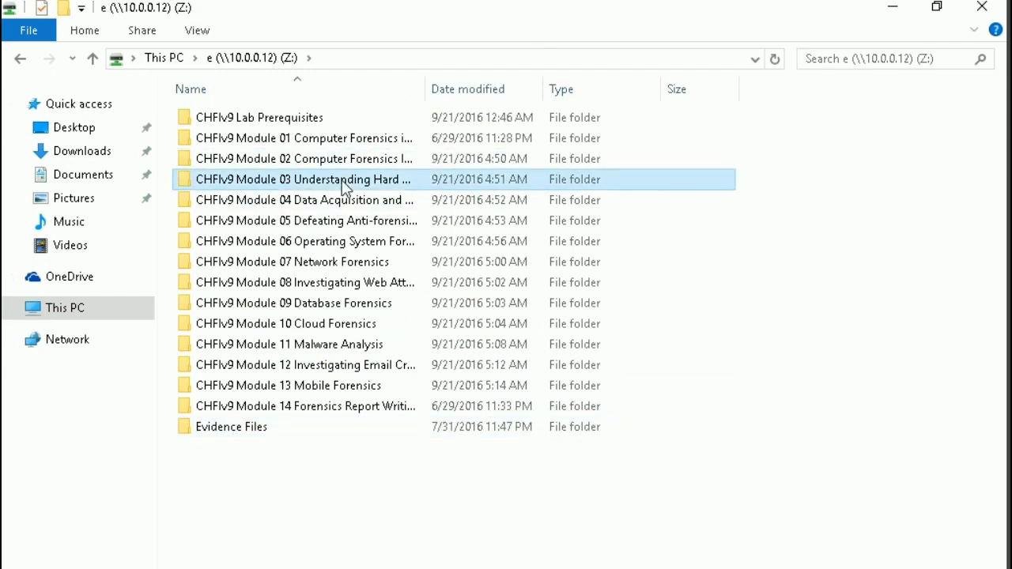
Open Module 03 > File System Analysis Tools > WinHex and launch setup.exe
{"action": "double_click", "coordinate": [303, 179]}
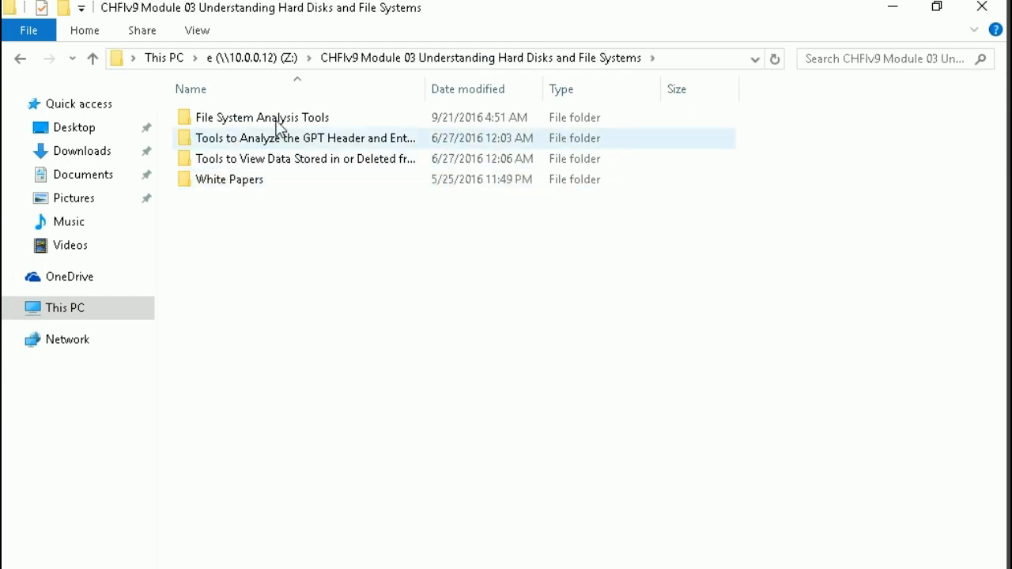
{"action": "double_click", "coordinate": [262, 117]}
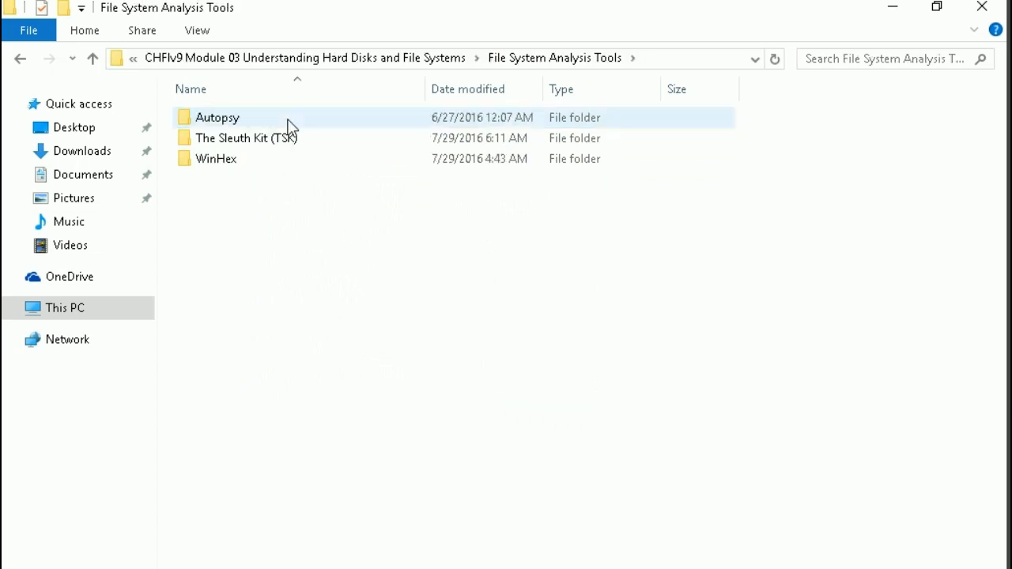
{"action": "double_click", "coordinate": [216, 158]}
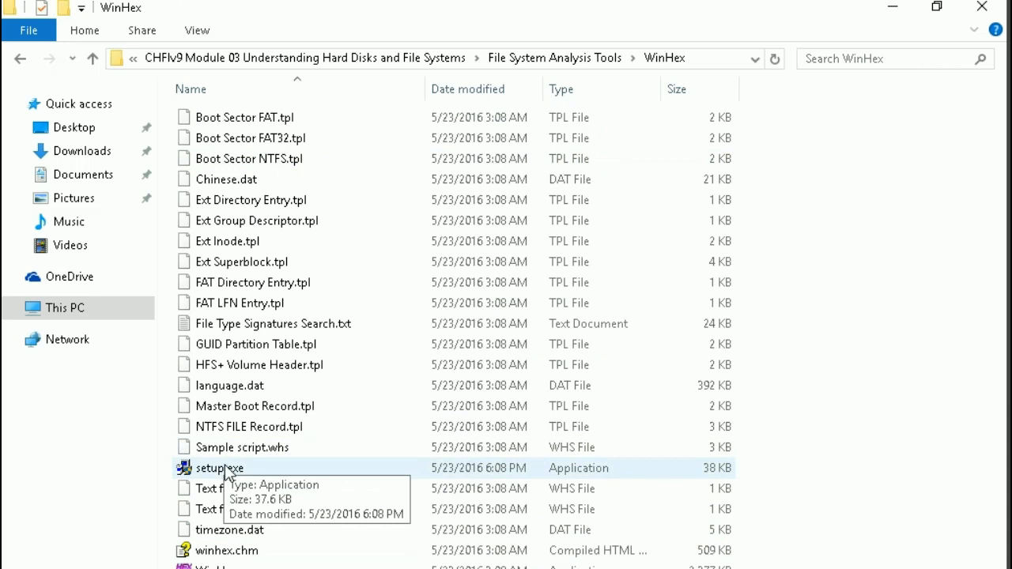
{"action": "double_click", "coordinate": [220, 467]}
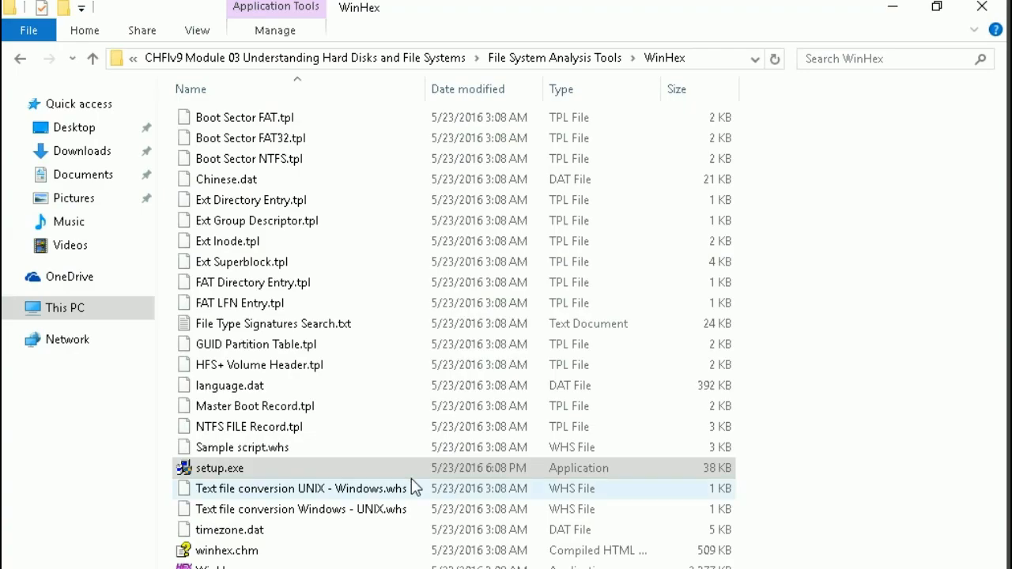
Install WinHex into C:\Program Files (x86)\WinHex and run it
{"action": "double_click", "coordinate": [220, 468]}
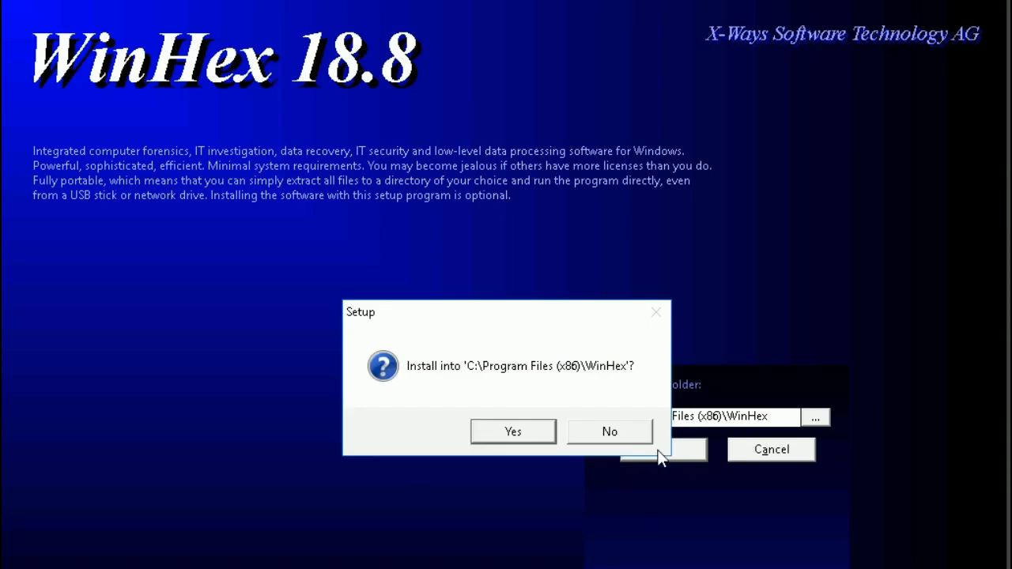
{"action": "left_click", "coordinate": [513, 431]}
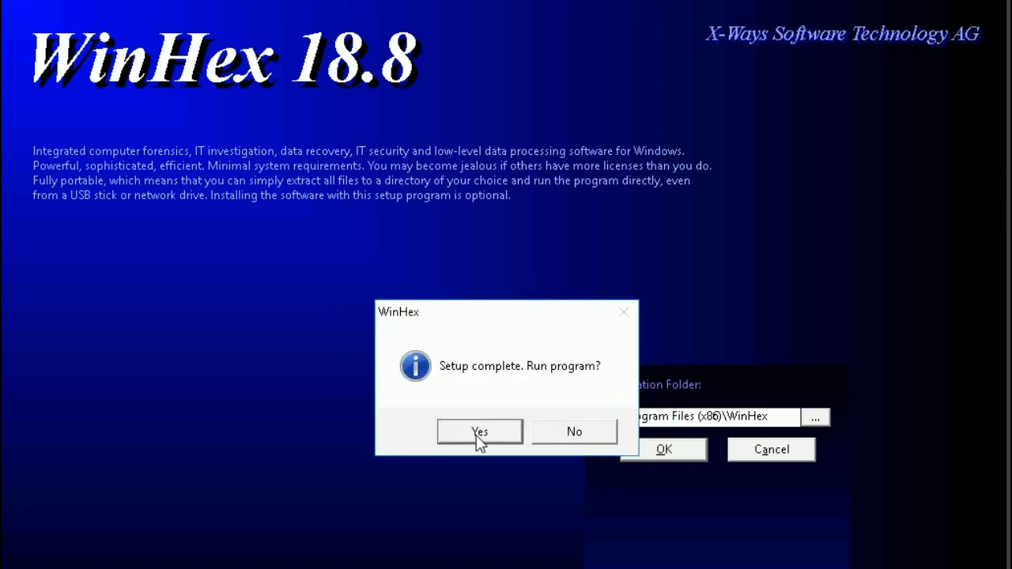
{"action": "left_click", "coordinate": [479, 432]}
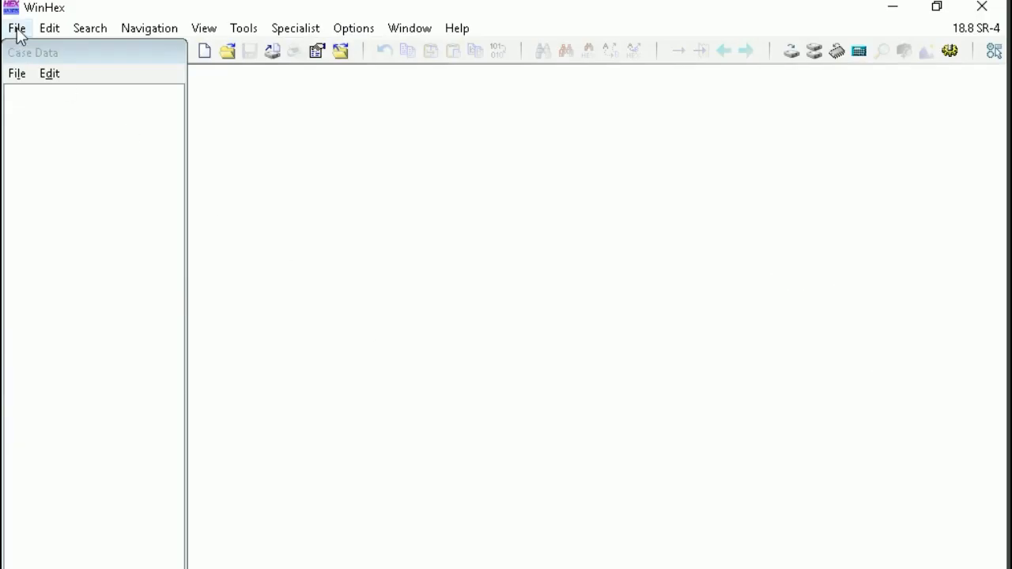
Choose File > Create Disk Image to bring up the disk selection list
{"action": "left_click", "coordinate": [16, 28]}
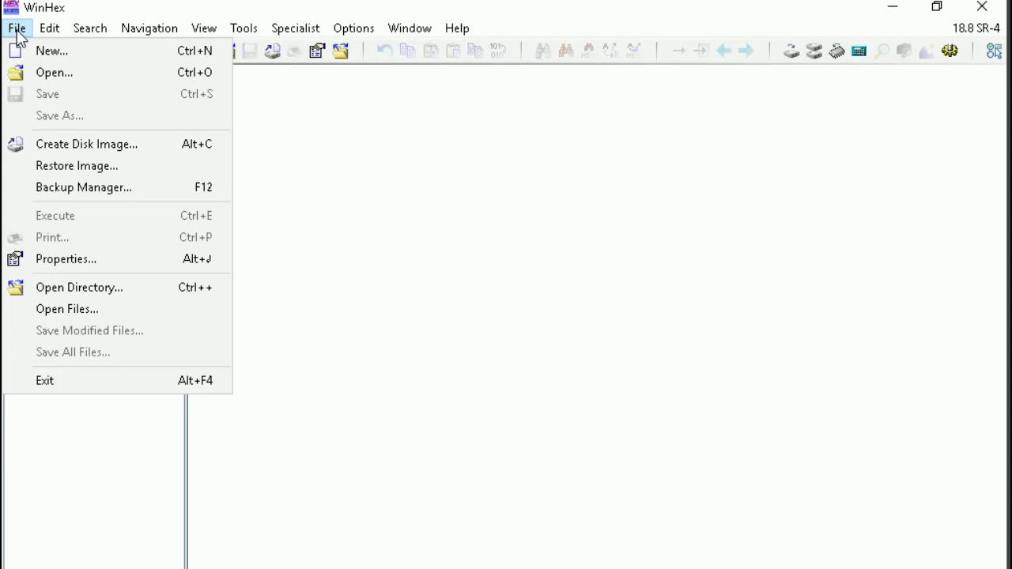
{"action": "mouse_move", "coordinate": [86, 144]}
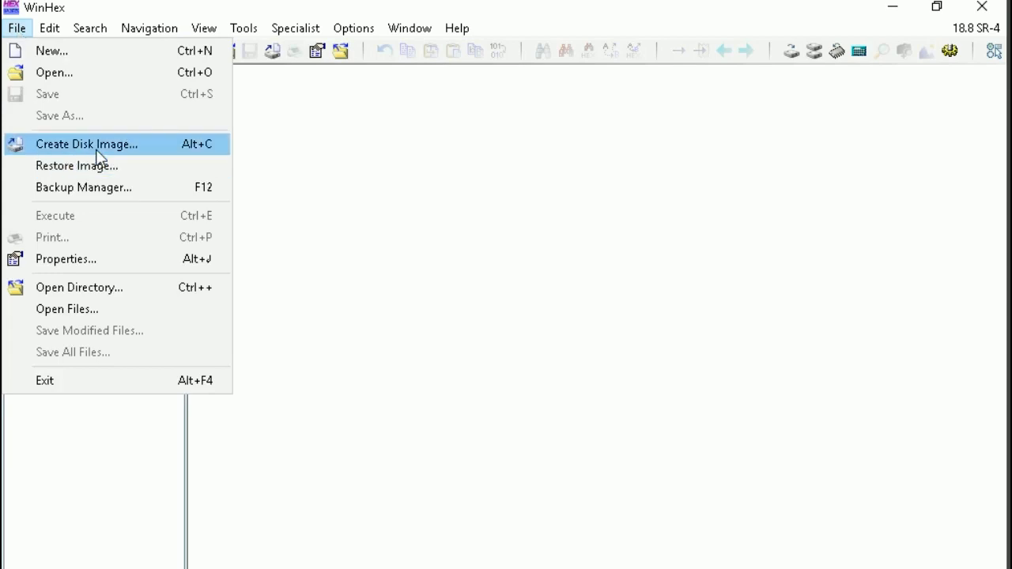
{"action": "left_click", "coordinate": [86, 143]}
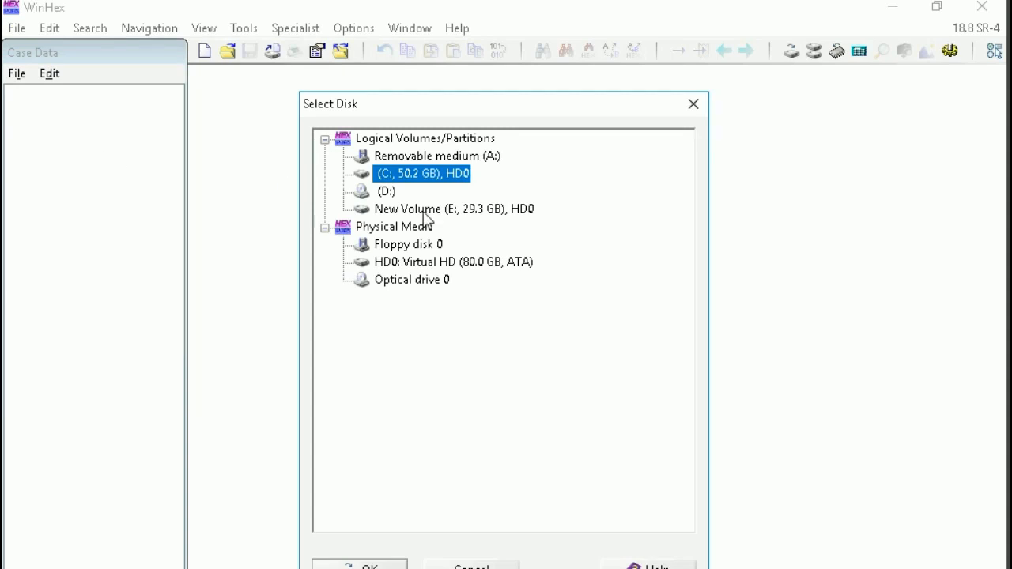
{"action": "mouse_move", "coordinate": [726, 131]}
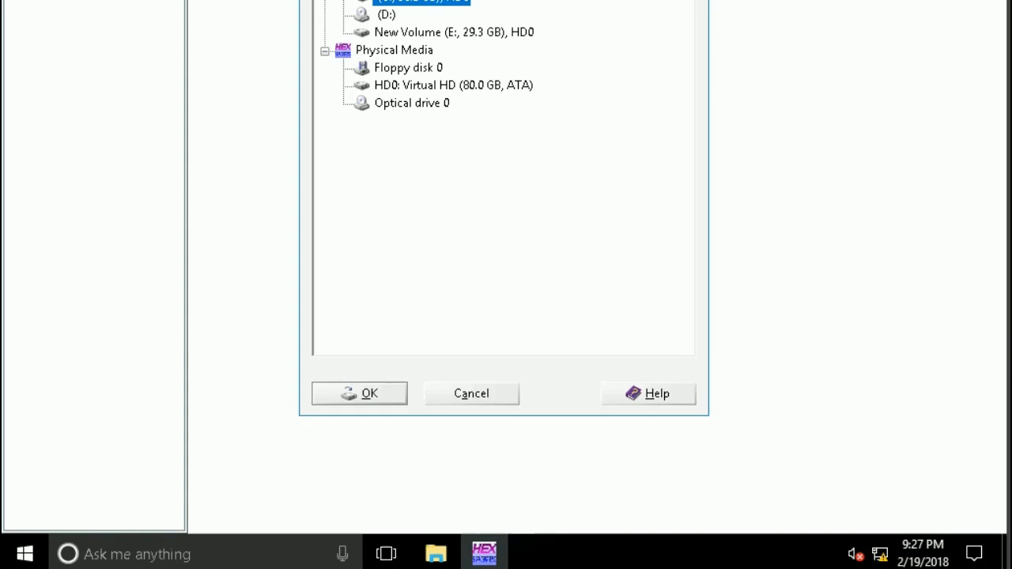
{"action": "left_click", "coordinate": [471, 393]}
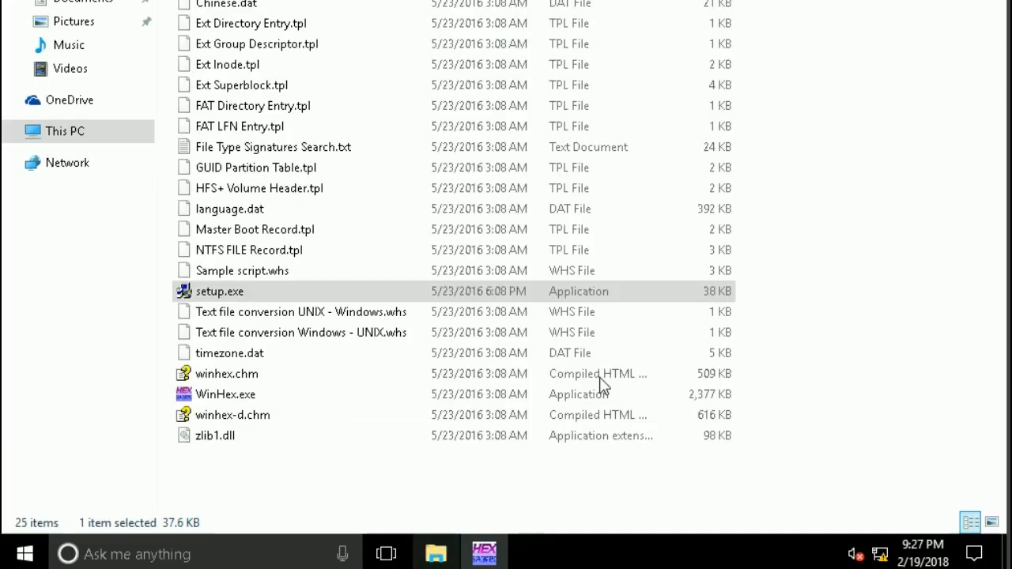
{"action": "mouse_move", "coordinate": [63, 131]}
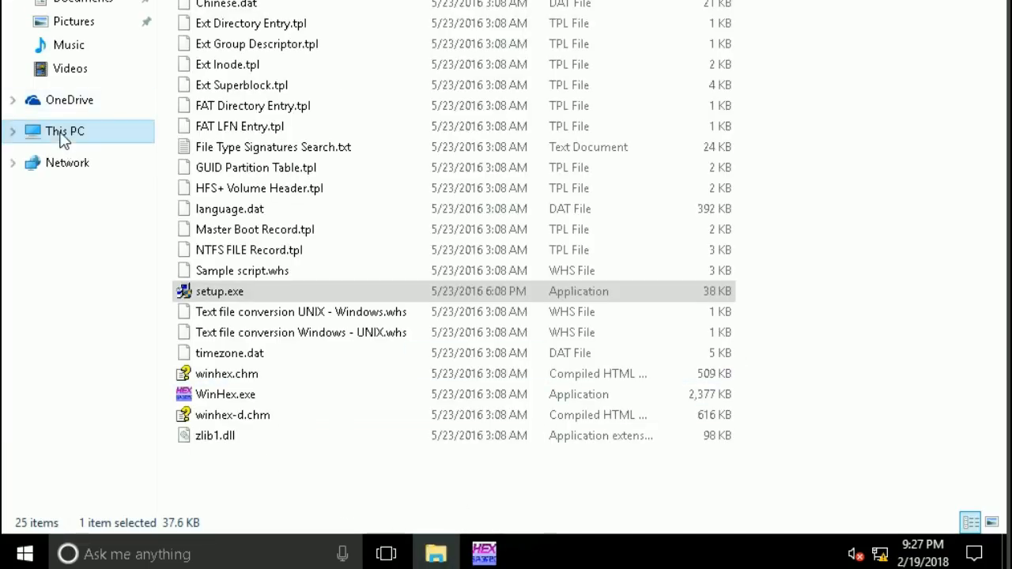
{"action": "left_click", "coordinate": [64, 130]}
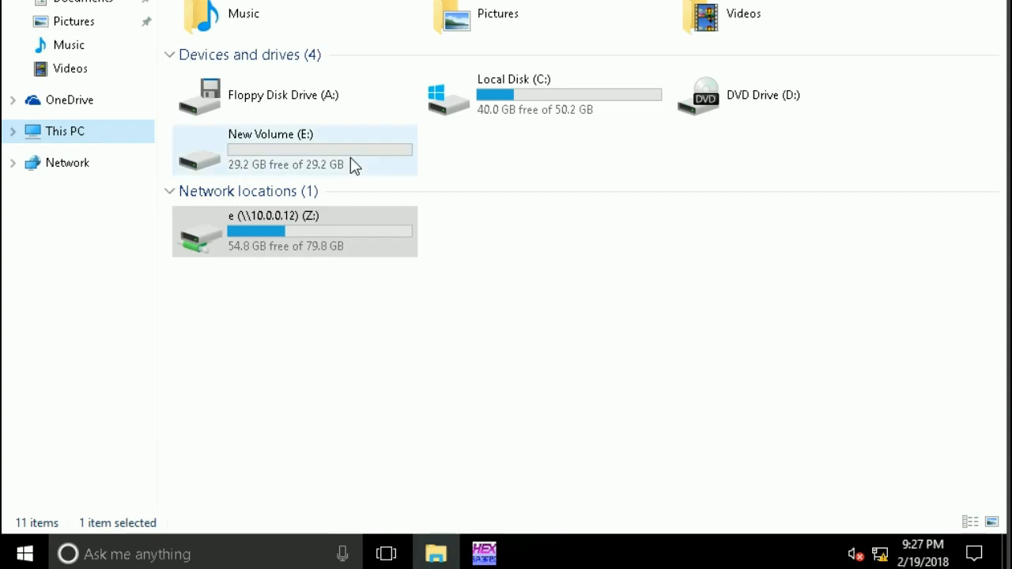
{"action": "scroll", "scroll_direction": "up", "scroll_amount": 3}
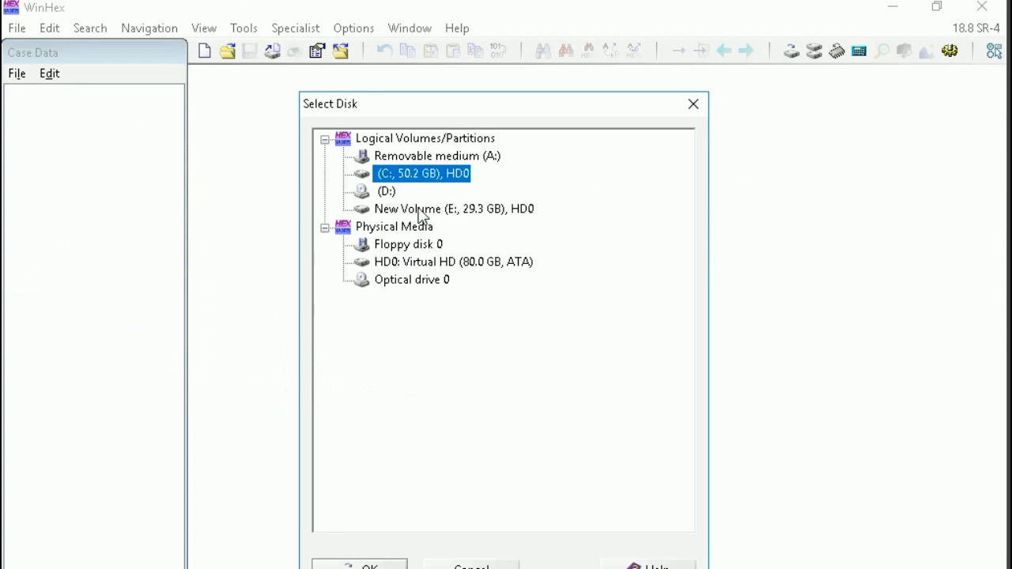
Select New Volume (E:) as the disk to image
{"action": "left_click", "coordinate": [453, 209]}
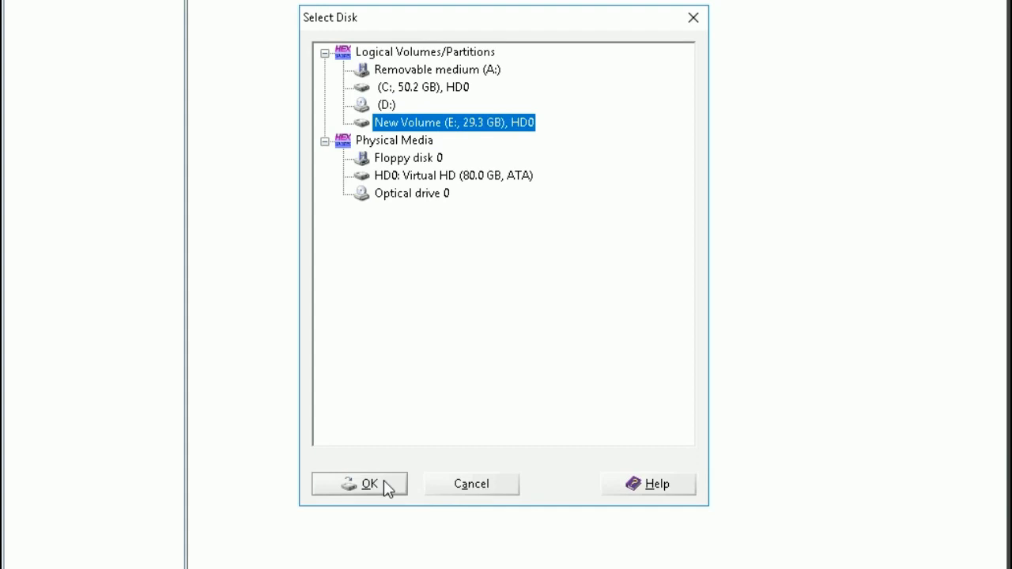
{"action": "left_click", "coordinate": [361, 484]}
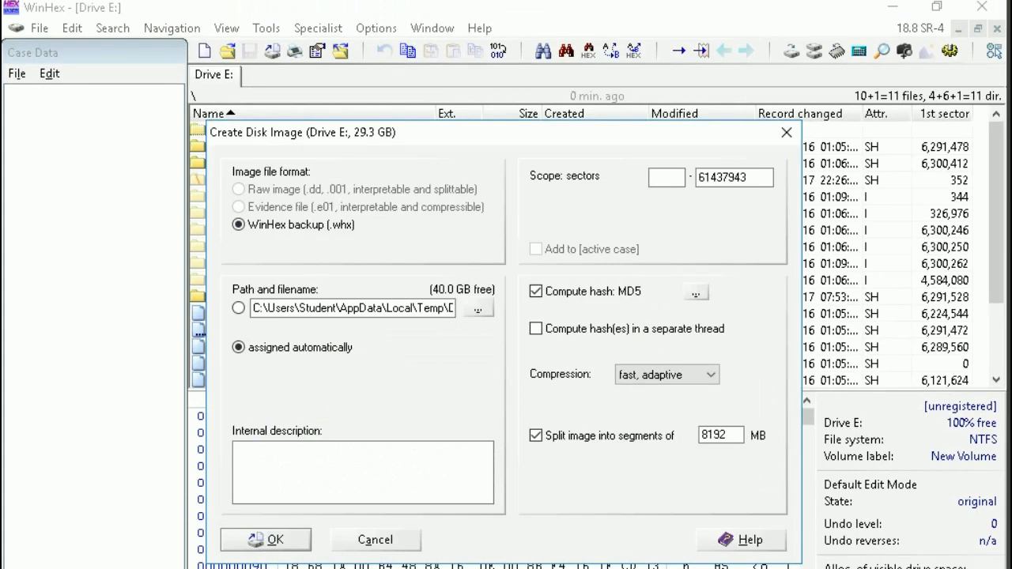
{"action": "mouse_move", "coordinate": [322, 263]}
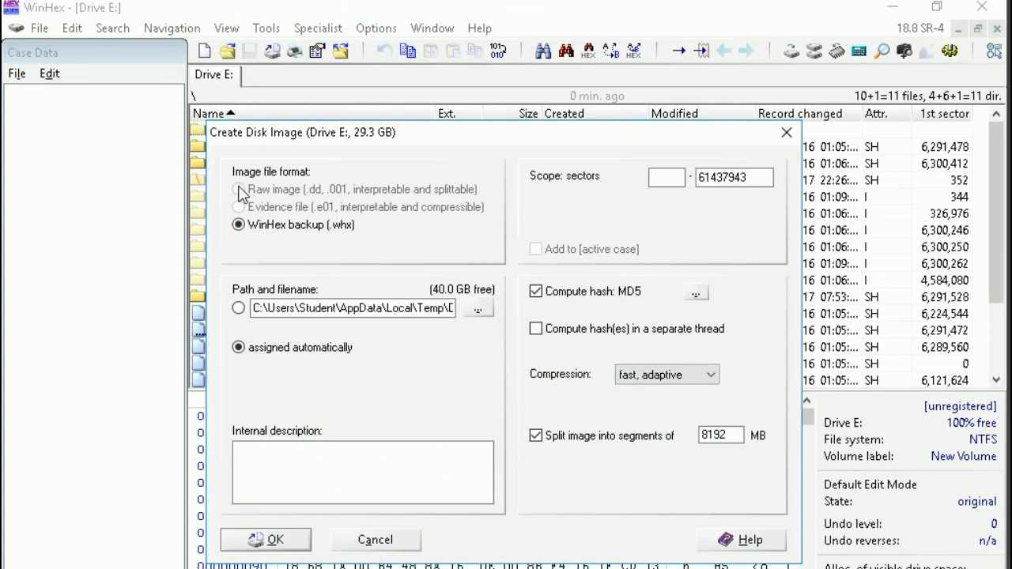
{"action": "mouse_move", "coordinate": [299, 231]}
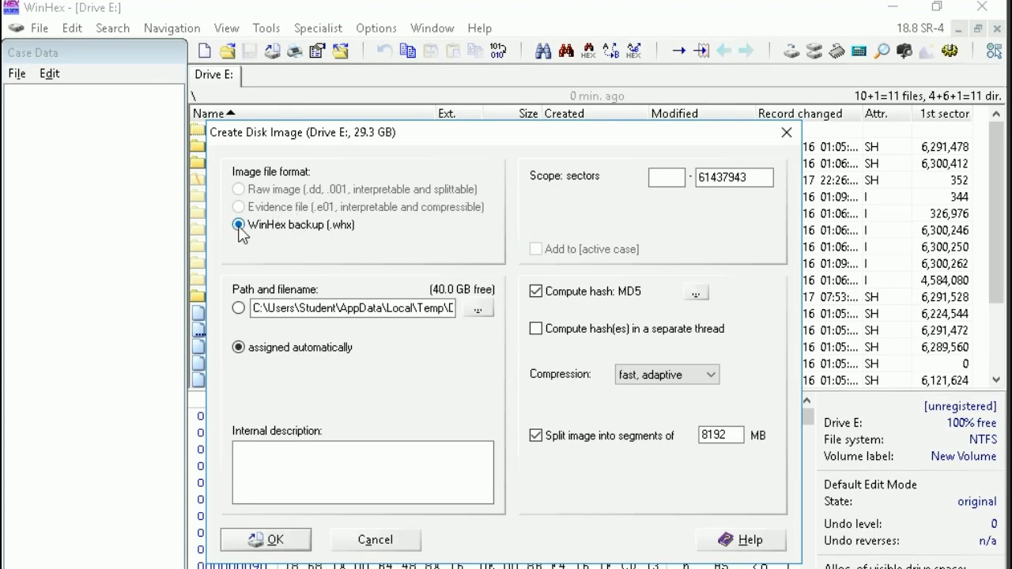
Configure a WinHex backup image at a specified path covering sectors 0–61437943
{"action": "left_click", "coordinate": [238, 308]}
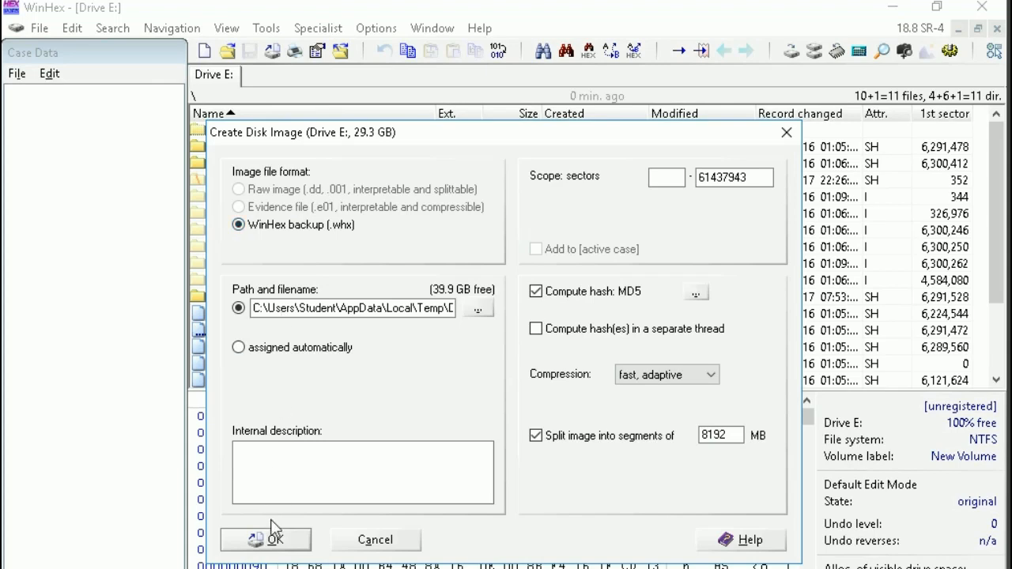
{"action": "left_click", "coordinate": [666, 177]}
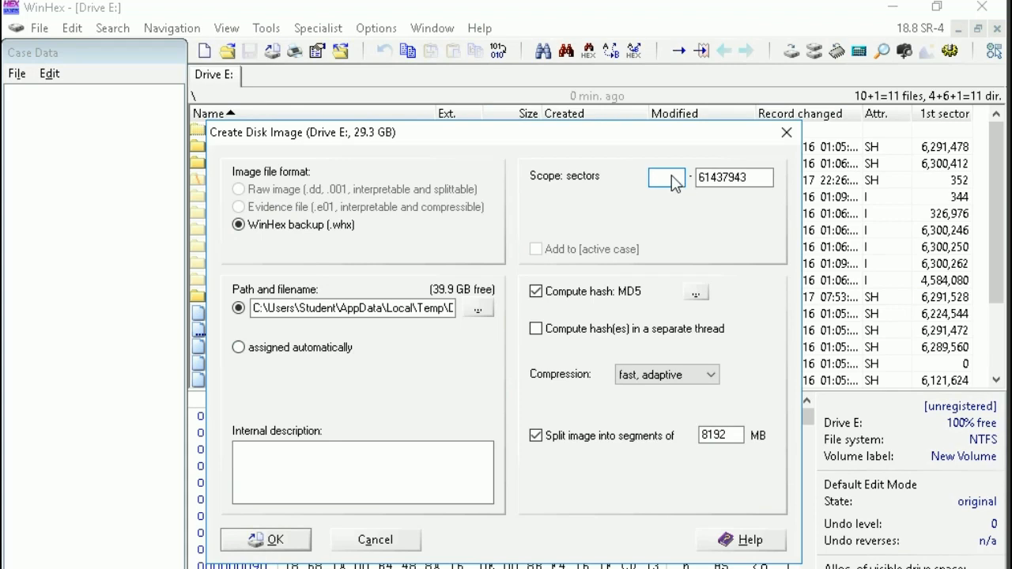
{"action": "left_click", "coordinate": [666, 177]}
{"action": "type", "text": "0"}
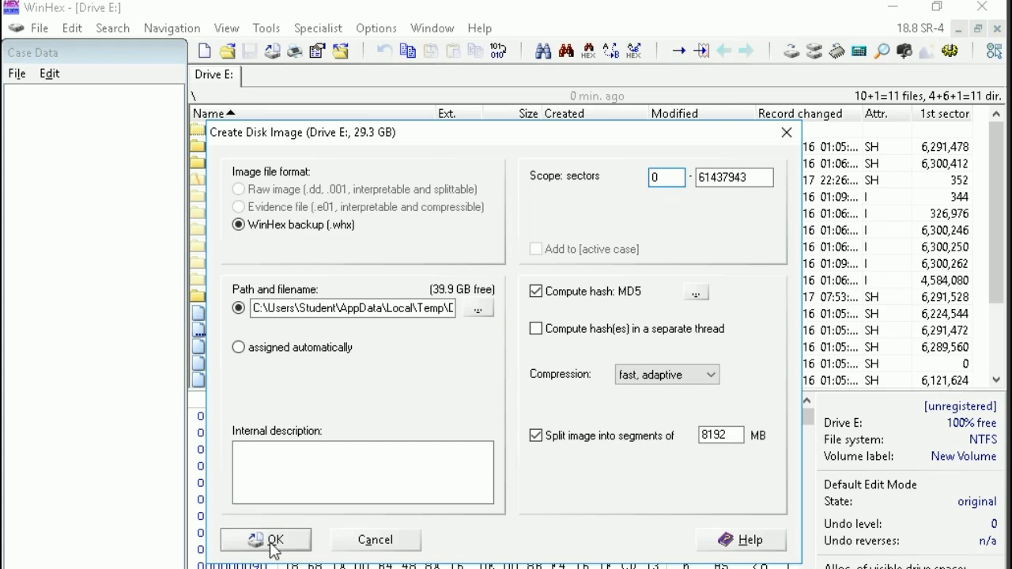
{"action": "left_click", "coordinate": [266, 541]}
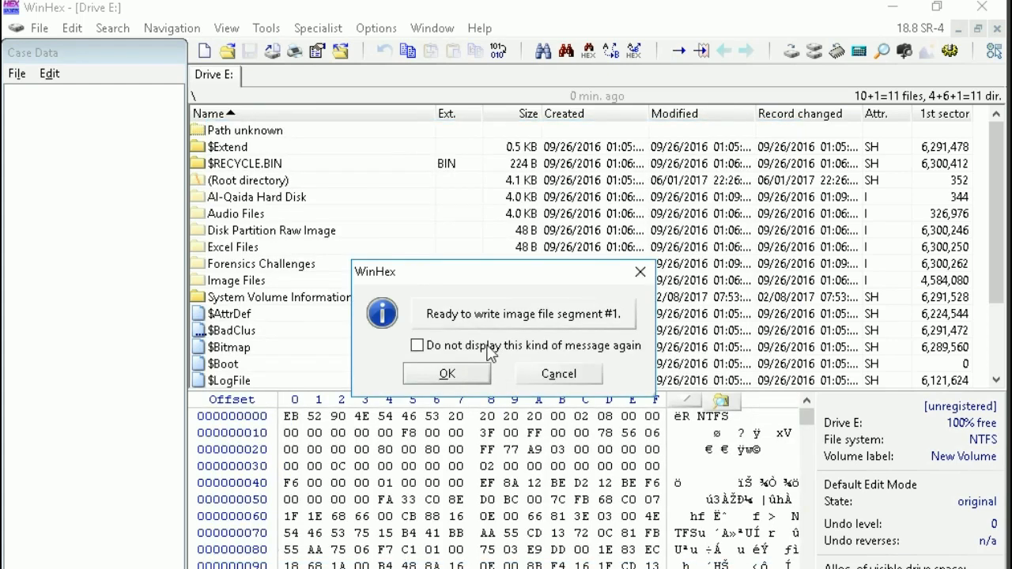
Write the drive E: image and dismiss the 'Imaging completed' notice
{"action": "left_click", "coordinate": [447, 373]}
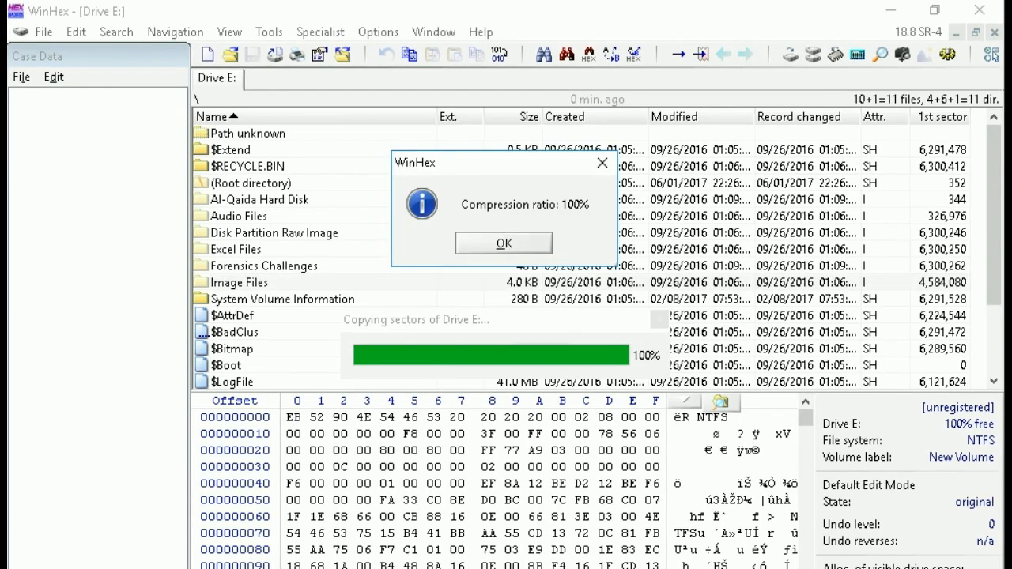
{"action": "mouse_move", "coordinate": [664, 324]}
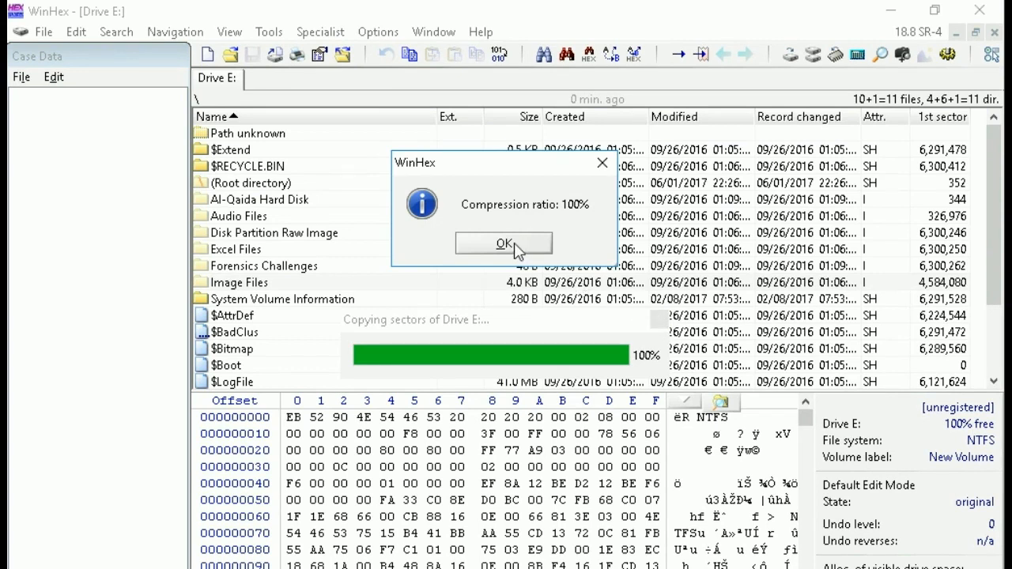
{"action": "left_click", "coordinate": [504, 242]}
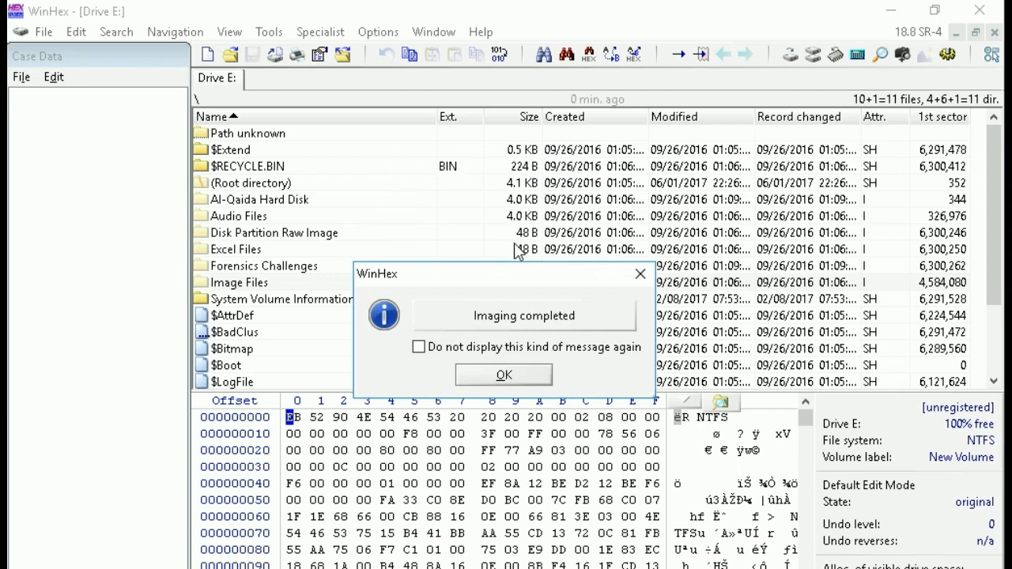
{"action": "mouse_move", "coordinate": [504, 375]}
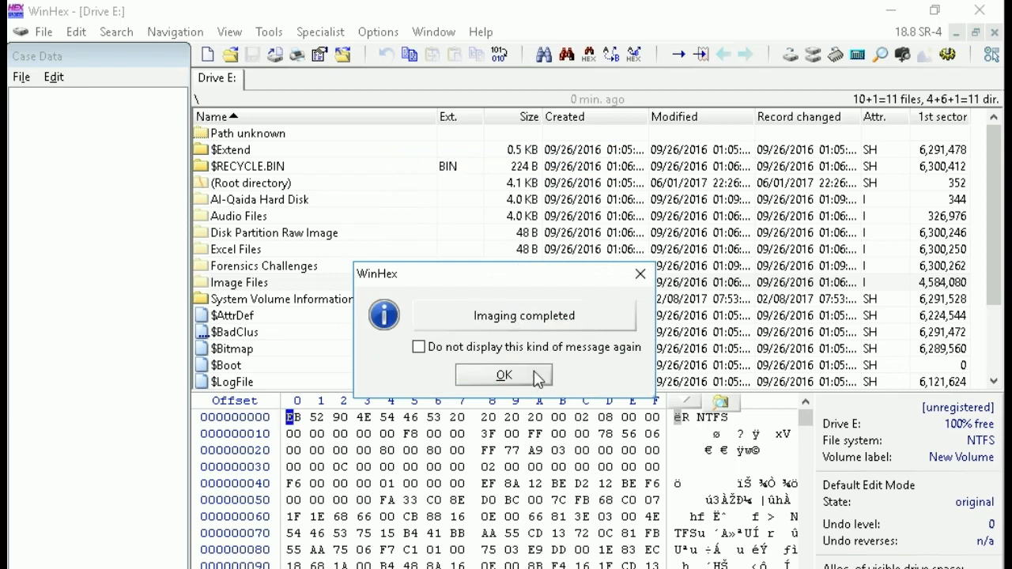
{"action": "mouse_move", "coordinate": [528, 380]}
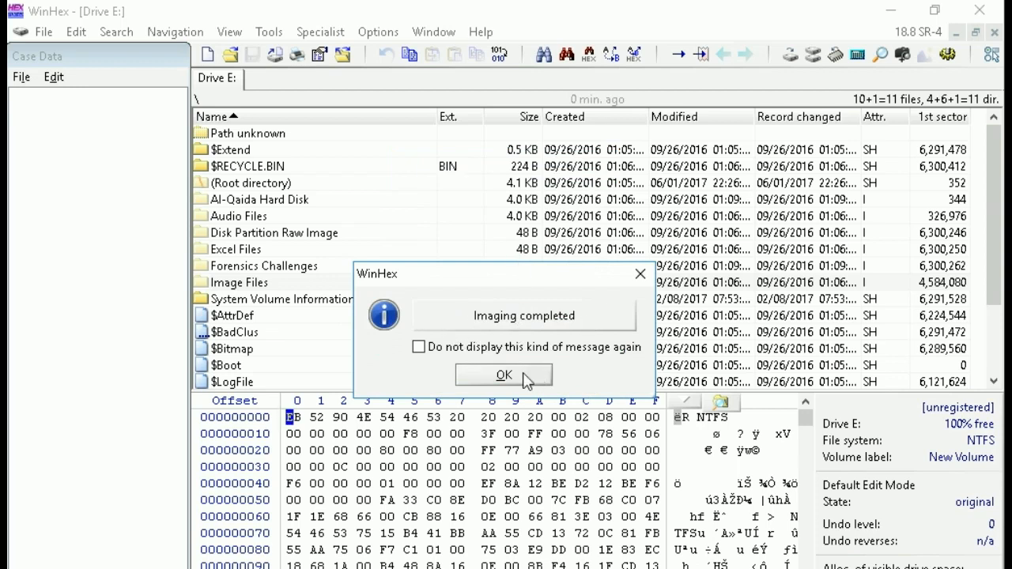
{"action": "left_click", "coordinate": [503, 375]}
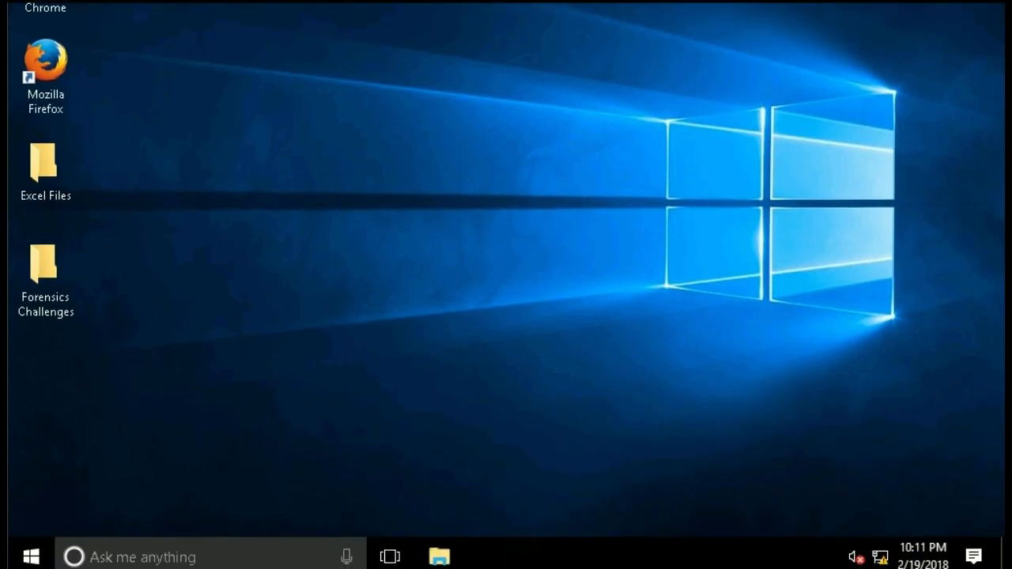
{"action": "mouse_move", "coordinate": [555, 307]}
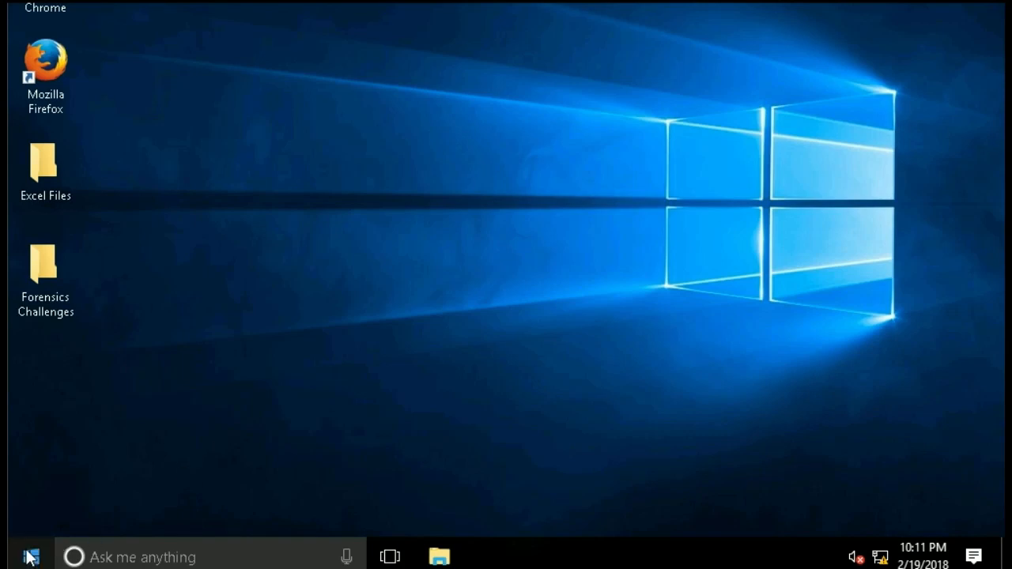
Relaunch WinHex from the Start menu's Recently added list
{"action": "left_click", "coordinate": [30, 557]}
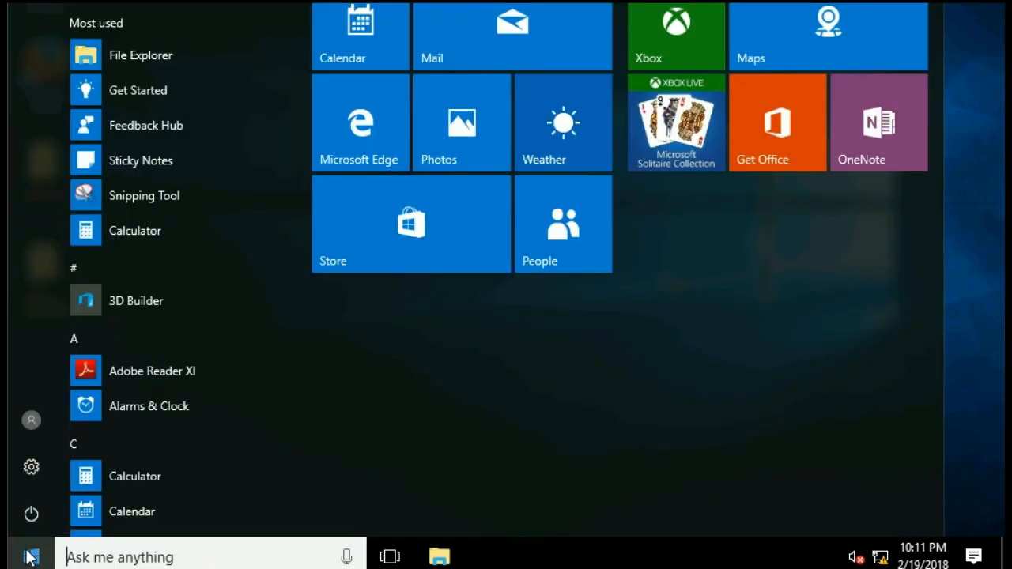
{"action": "mouse_move", "coordinate": [941, 362]}
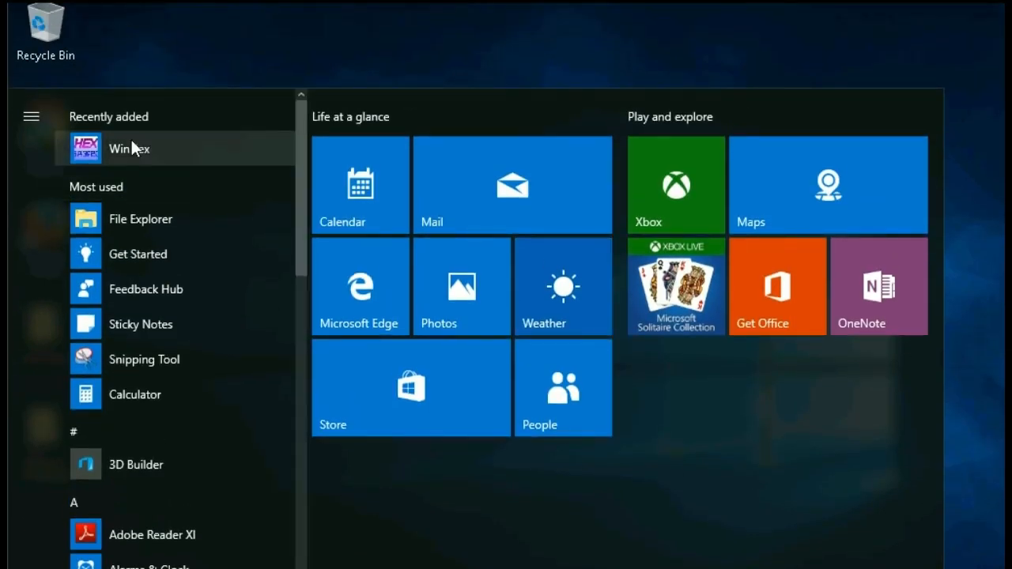
{"action": "right_click", "coordinate": [87, 148]}
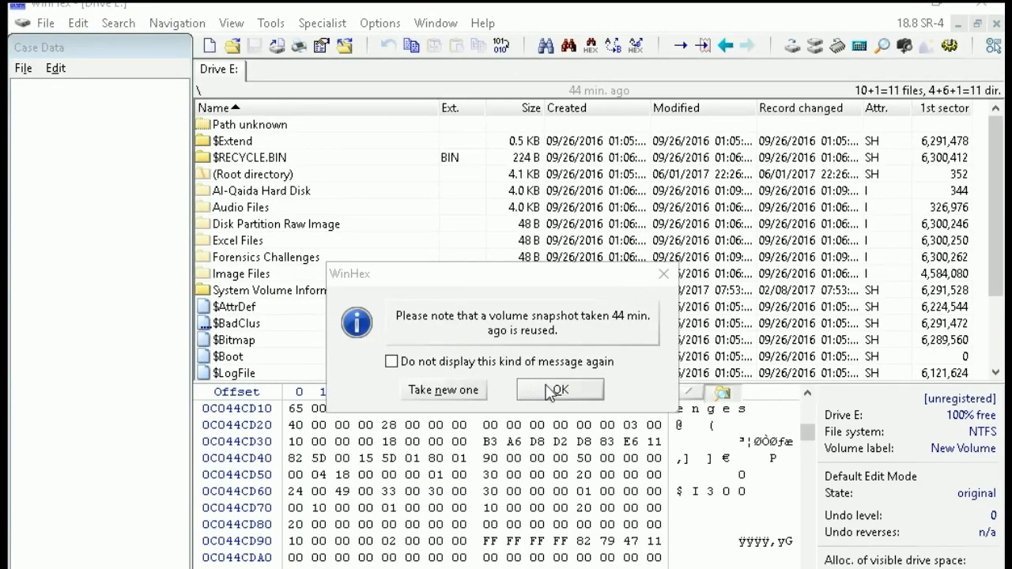
Accept reusing the drive E: snapshot and suppress that notice in future
{"action": "left_click", "coordinate": [391, 361]}
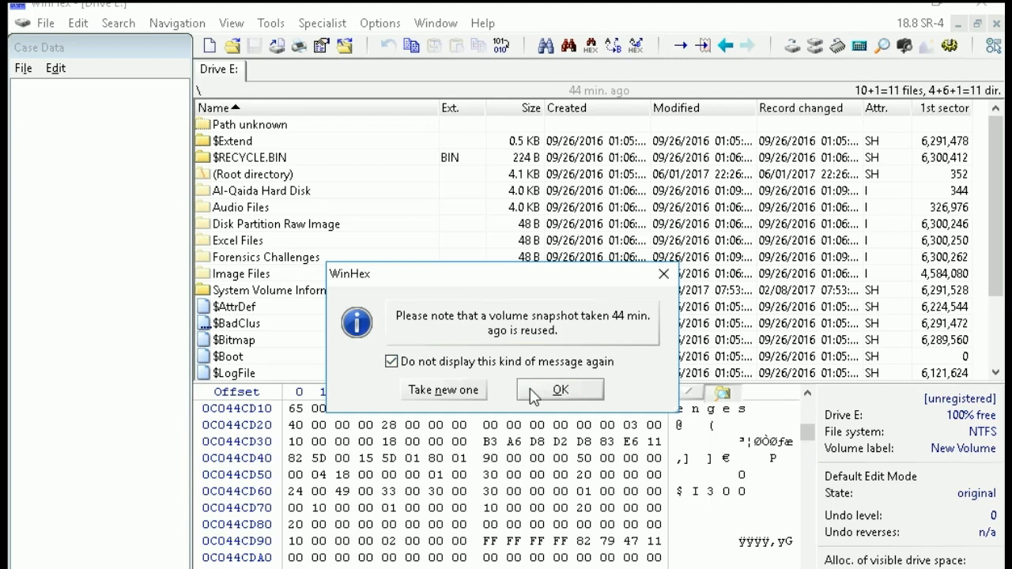
{"action": "left_click", "coordinate": [560, 389]}
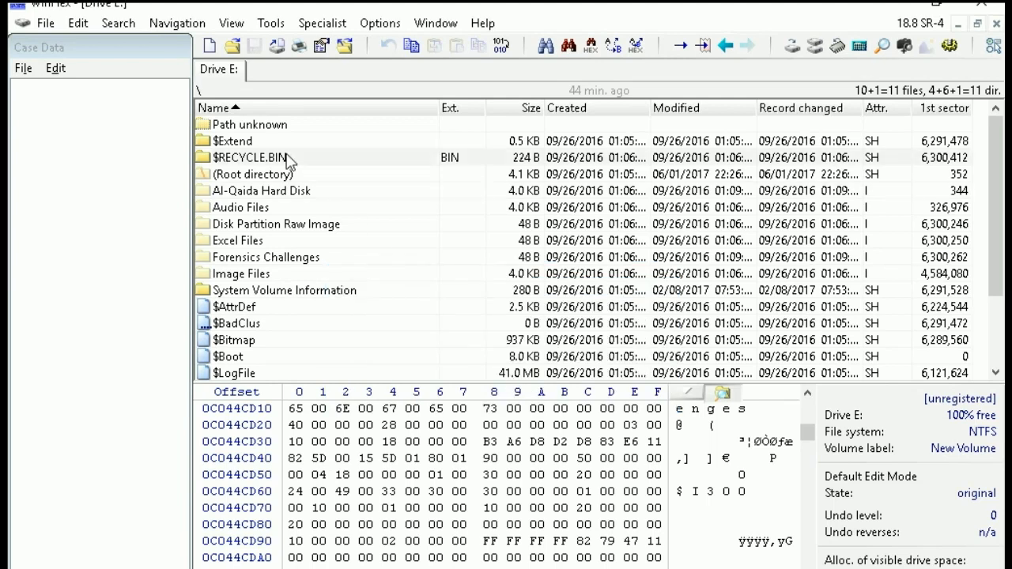
{"action": "mouse_move", "coordinate": [273, 217]}
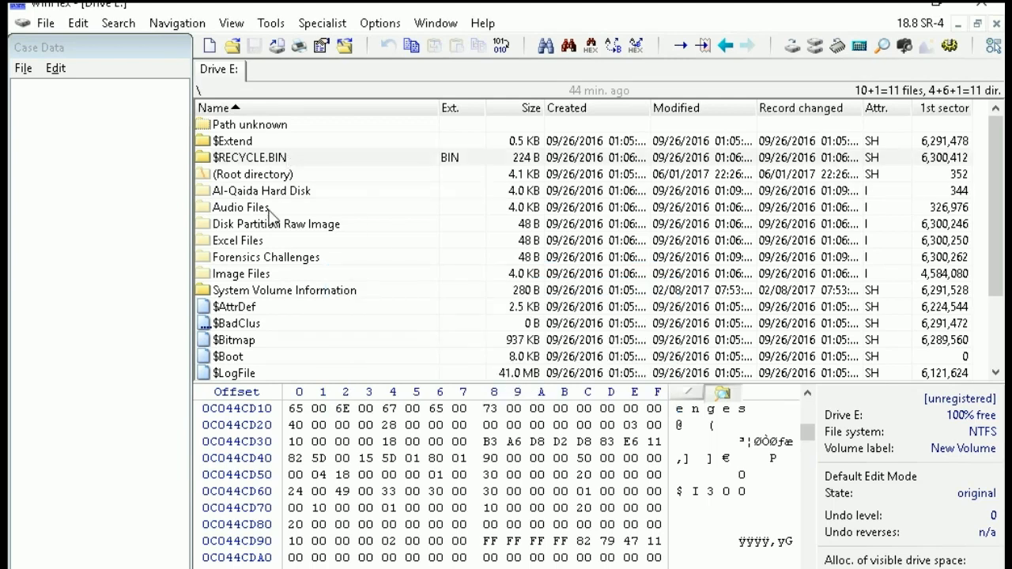
{"action": "mouse_move", "coordinate": [262, 248]}
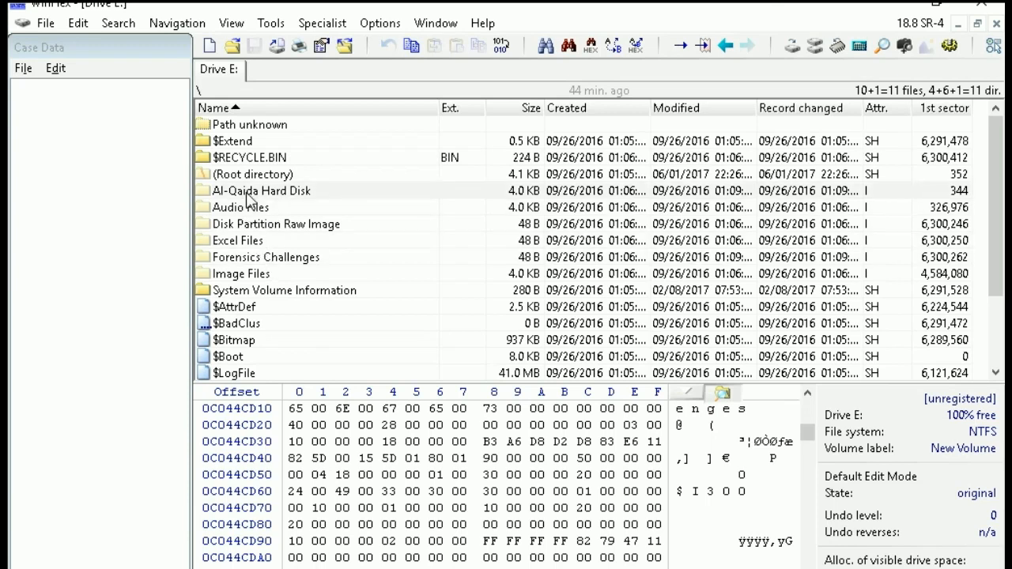
{"action": "mouse_move", "coordinate": [245, 281]}
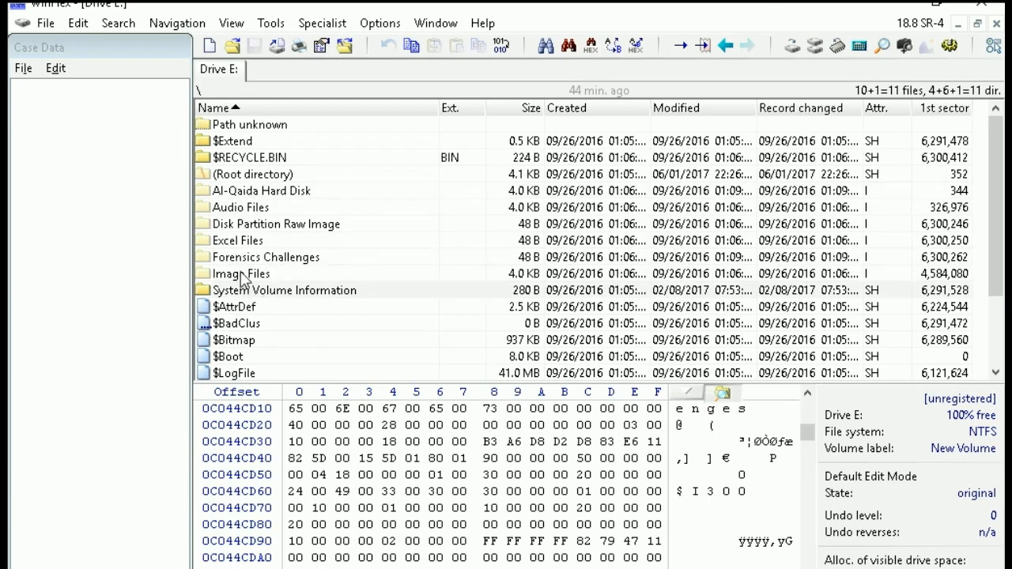
Recover the Image Files folder to the desktop with Recover/Copy
{"action": "right_click", "coordinate": [242, 274]}
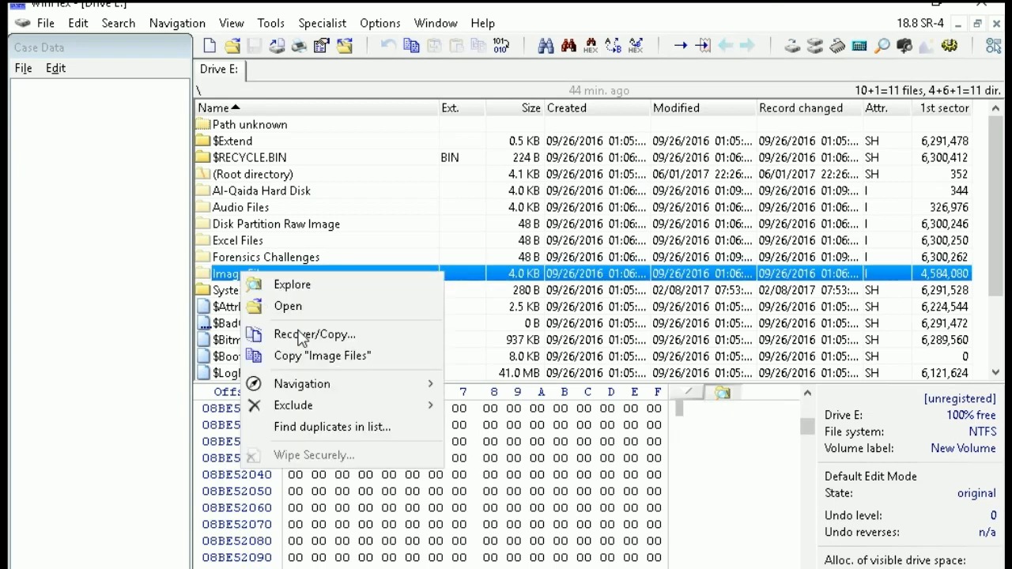
{"action": "left_click", "coordinate": [315, 334]}
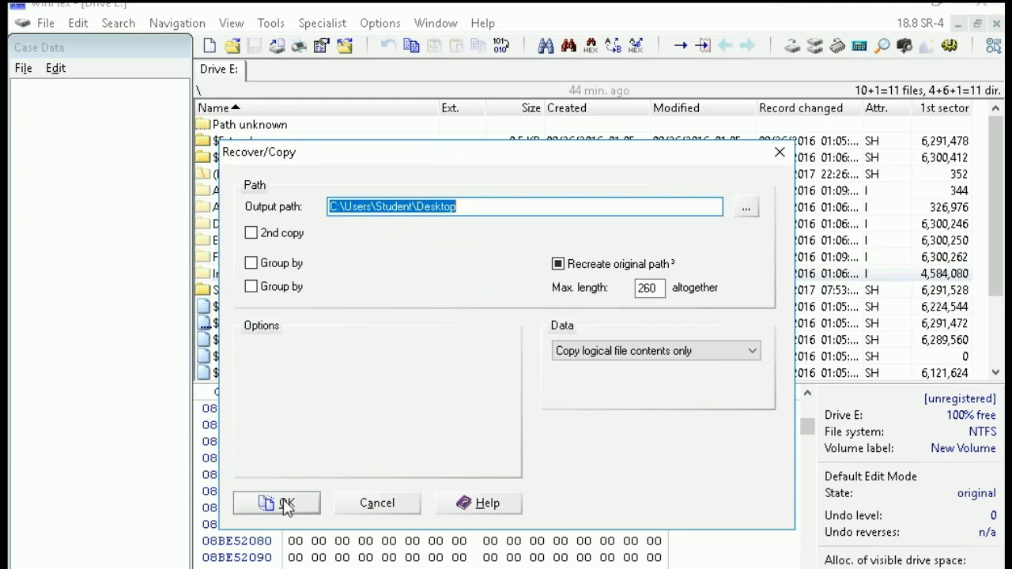
{"action": "left_click", "coordinate": [276, 503]}
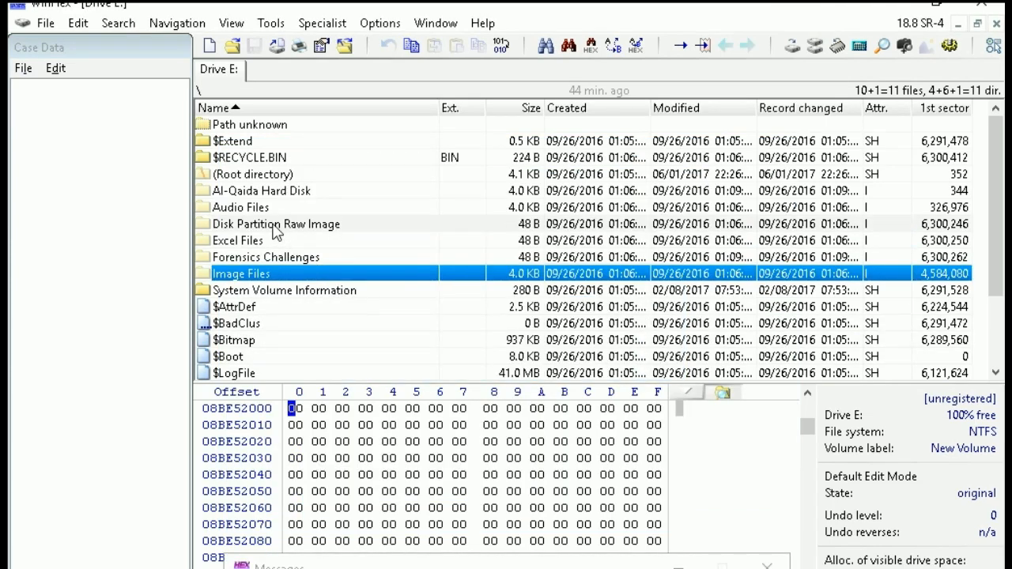
Recover the Disk Partition Raw Image folder to the desktop with Recover/Copy
{"action": "right_click", "coordinate": [276, 224]}
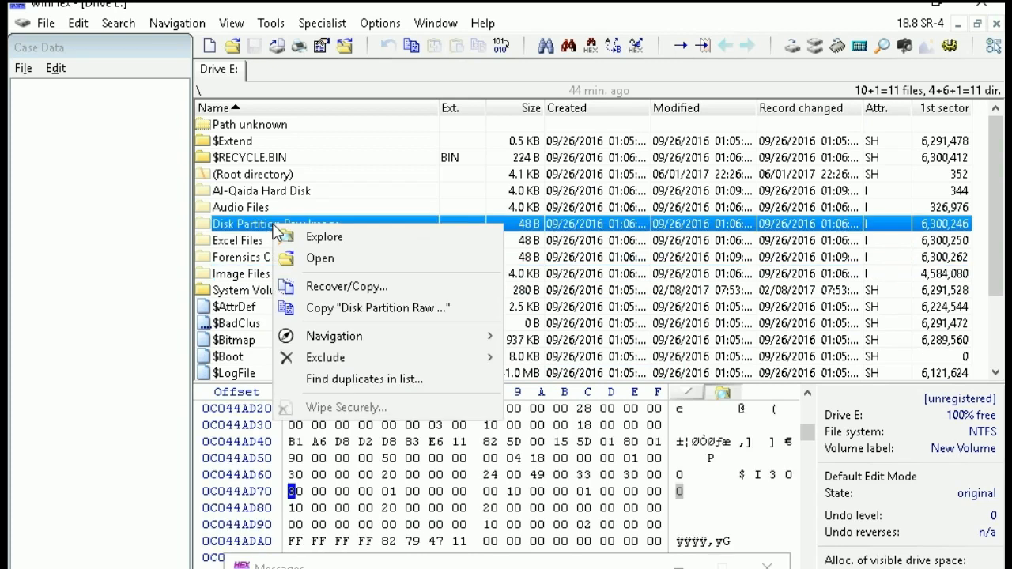
{"action": "left_click", "coordinate": [346, 286]}
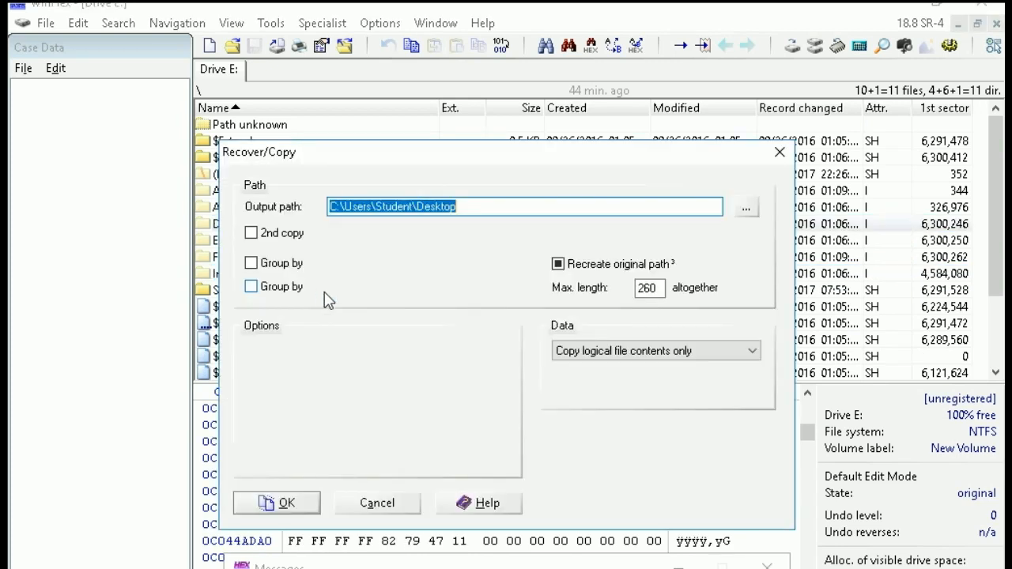
{"action": "left_click", "coordinate": [276, 503]}
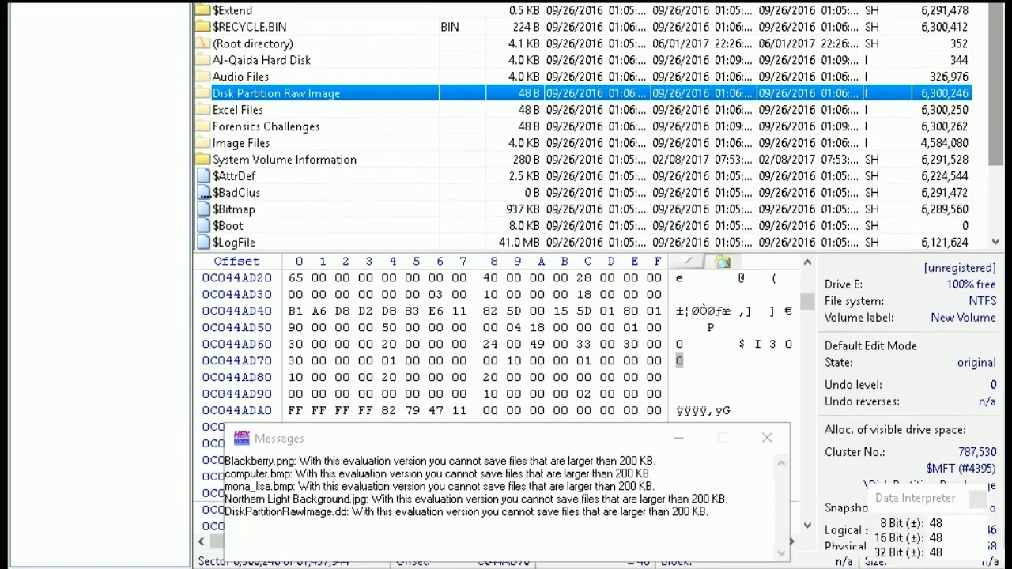
{"action": "mouse_move", "coordinate": [607, 473]}
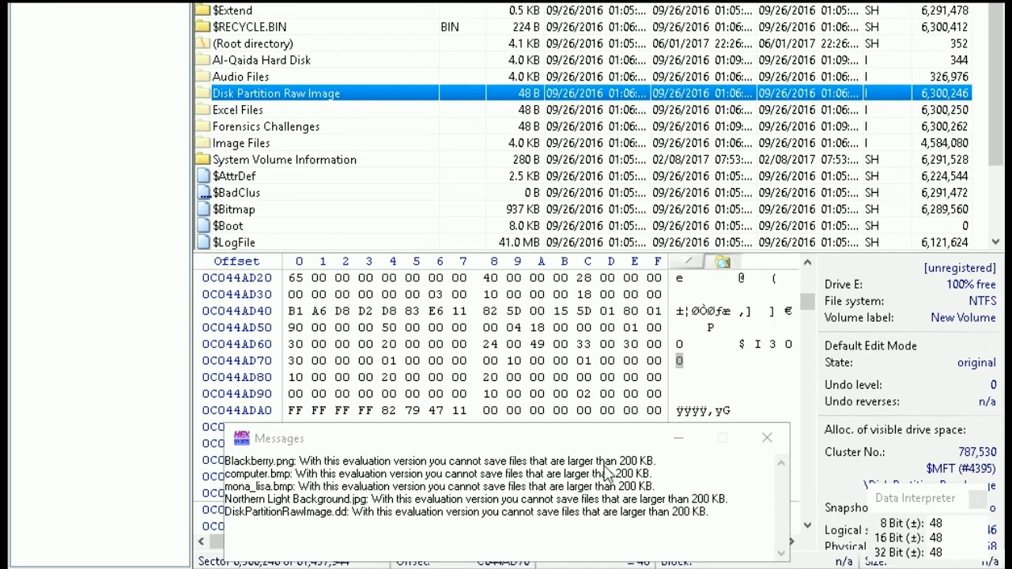
{"action": "mouse_move", "coordinate": [625, 450]}
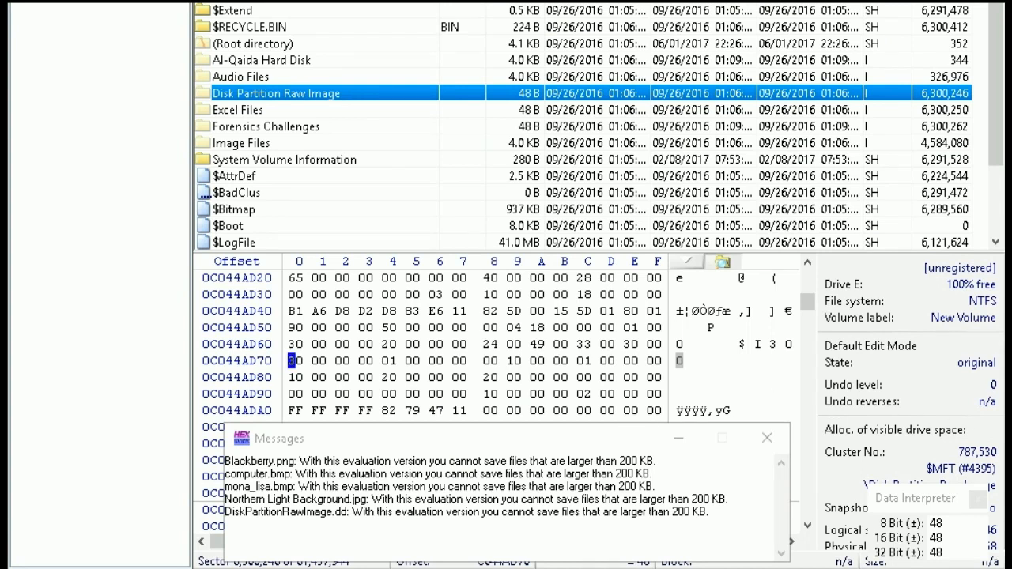
After reviewing the over-200 KB file messages, set WinHex aside for the desktop
{"action": "left_click", "coordinate": [766, 437]}
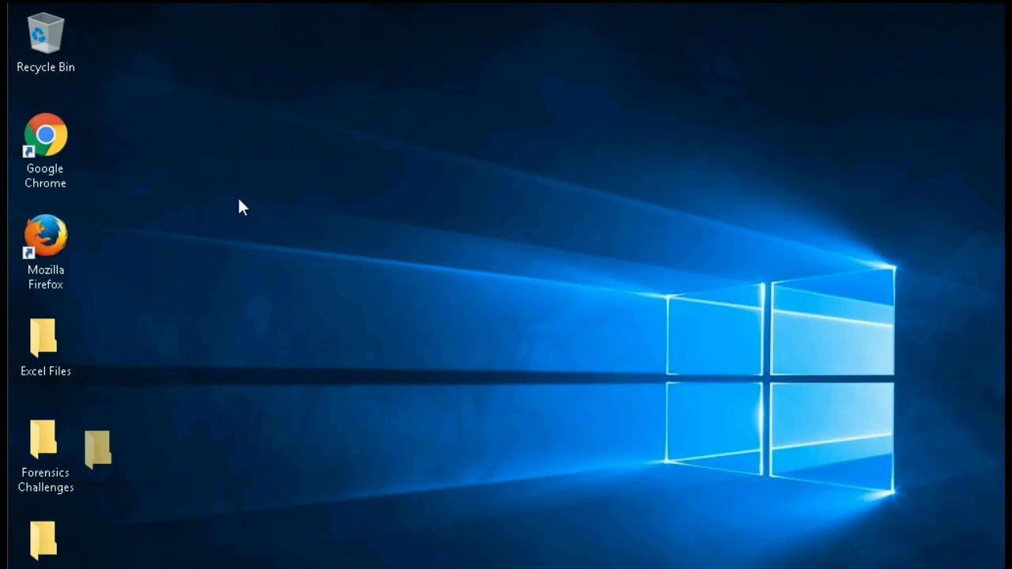
Move Image Files to the desktop centre, then view and close Image Files and Forensics Challenges
{"action": "left_click_drag", "start_coordinate": [99, 451], "coordinate": [273, 245]}
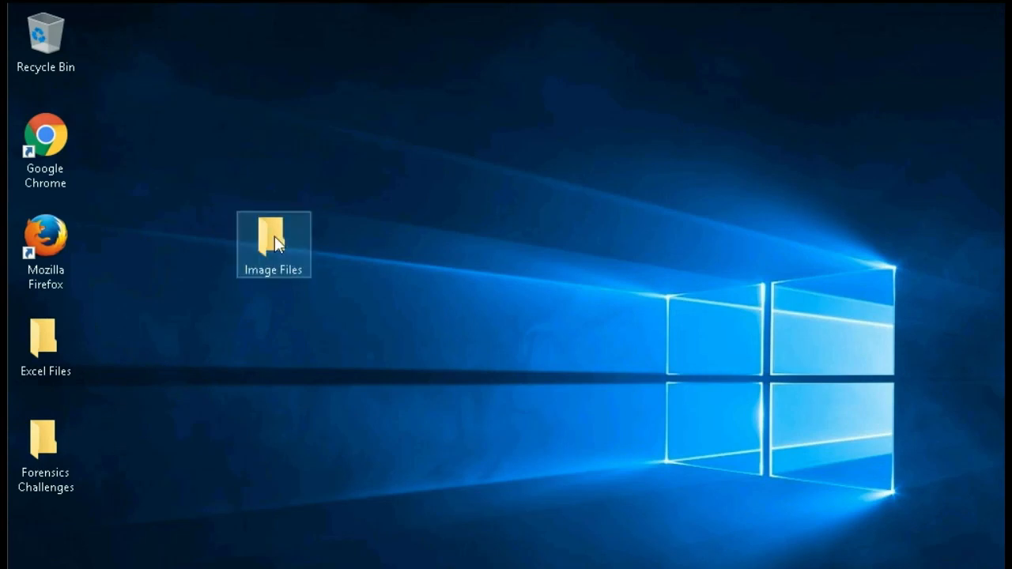
{"action": "double_click", "coordinate": [274, 238]}
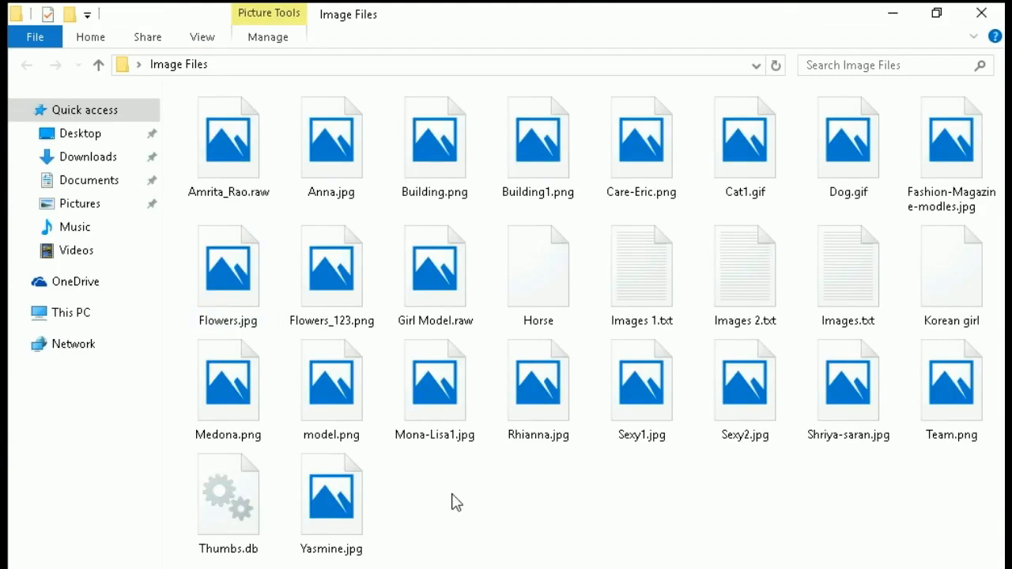
{"action": "left_click", "coordinate": [848, 143]}
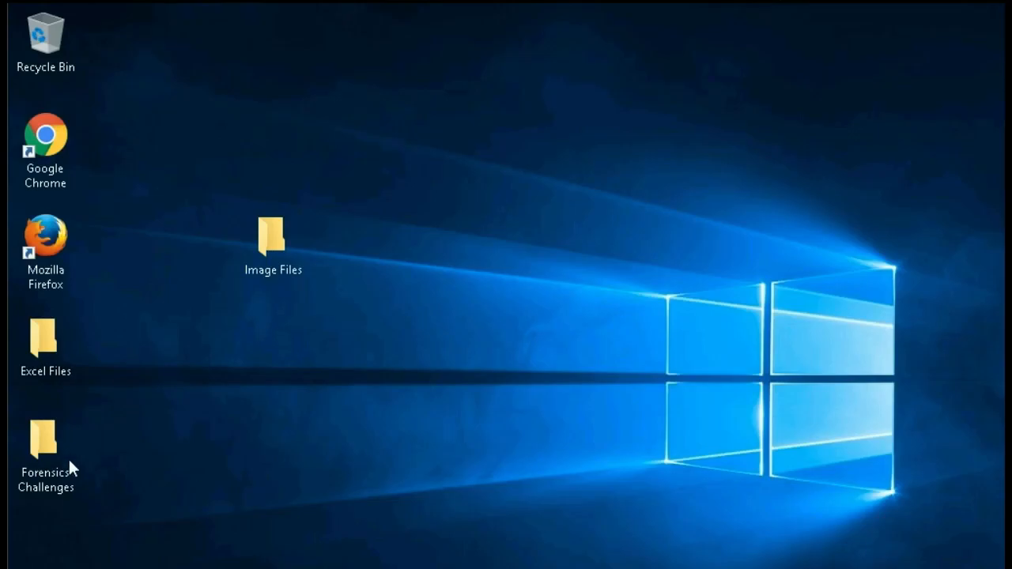
{"action": "double_click", "coordinate": [46, 443]}
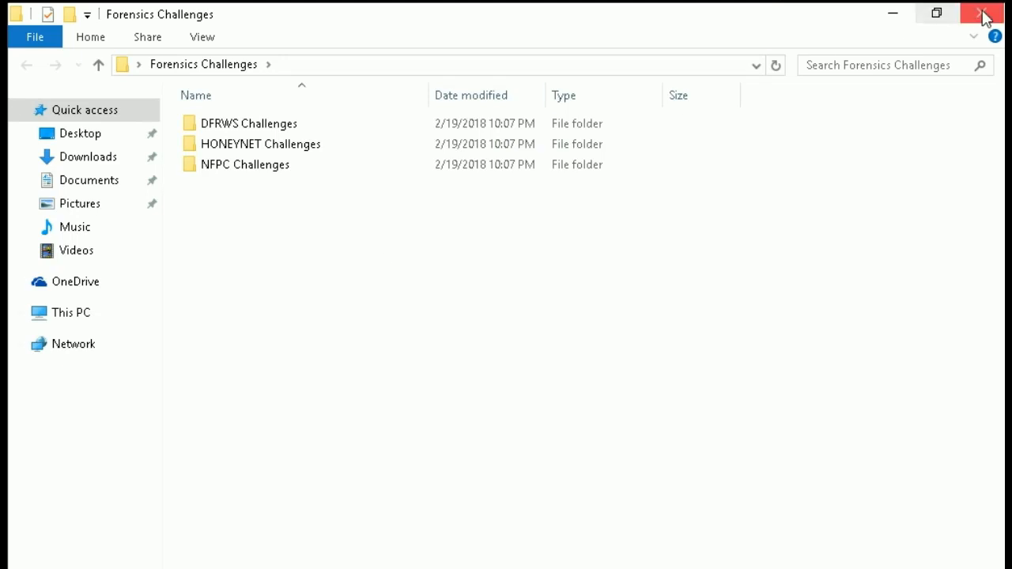
{"action": "left_click", "coordinate": [985, 13]}
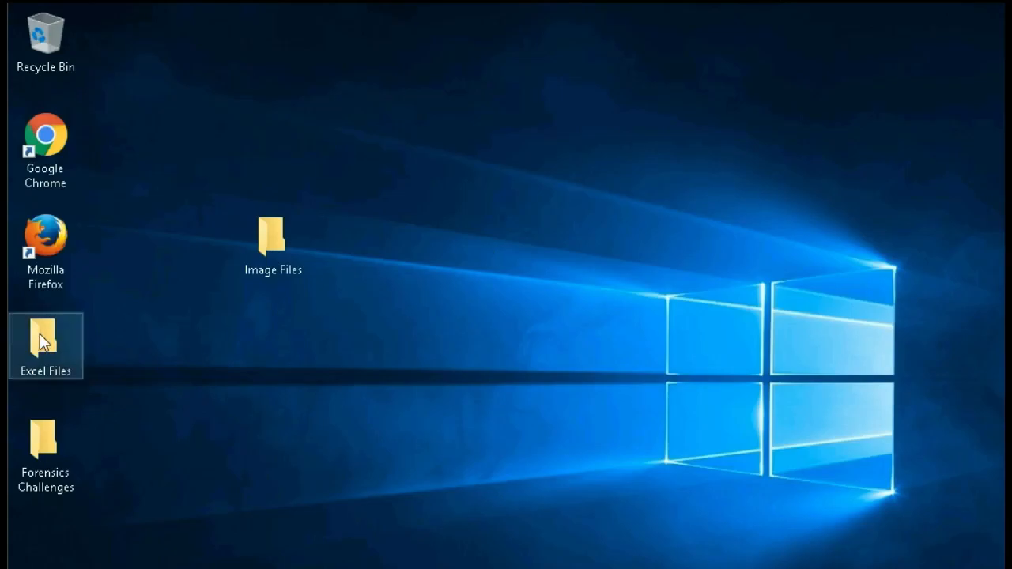
Open the recovered Excel Files folder, select all its files, deselect, and close it
{"action": "double_click", "coordinate": [45, 338]}
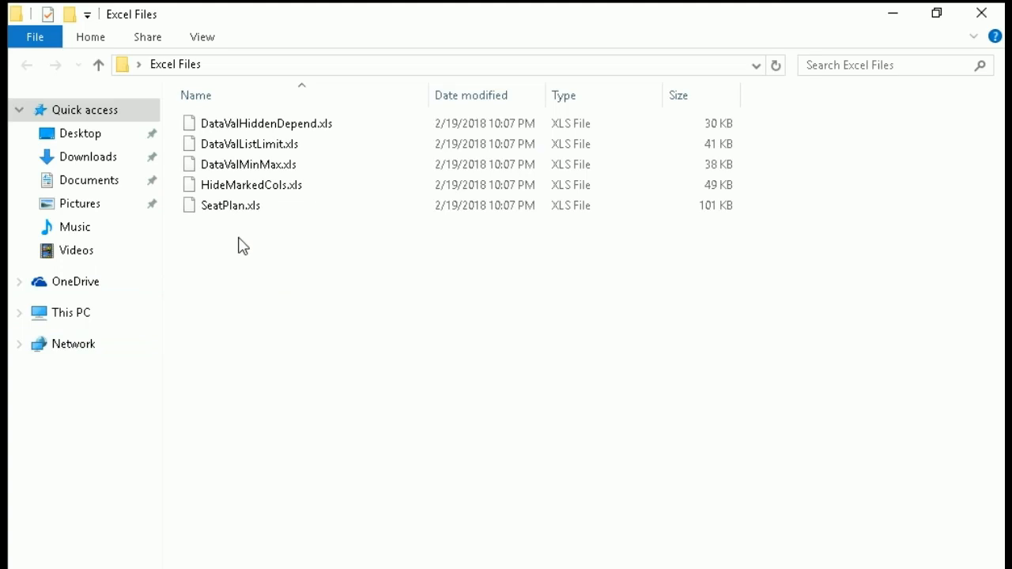
{"action": "key", "text": "ctrl+a"}
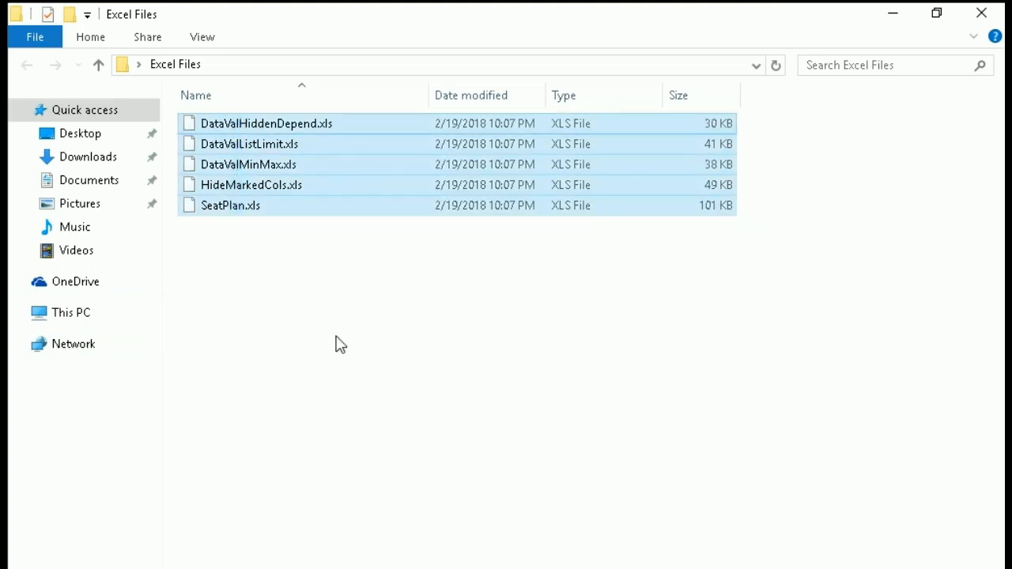
{"action": "left_click", "coordinate": [340, 343]}
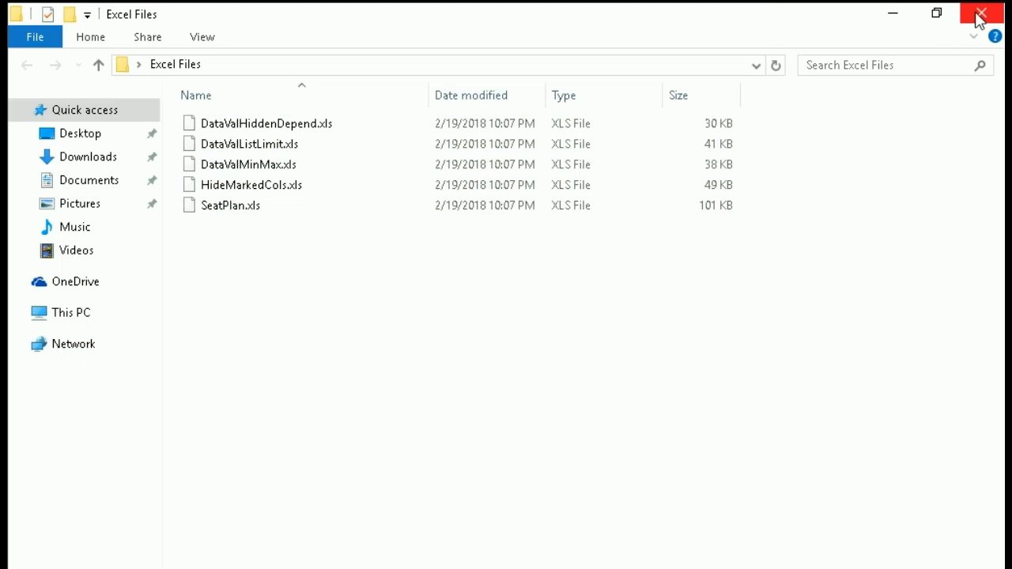
{"action": "left_click", "coordinate": [981, 15]}
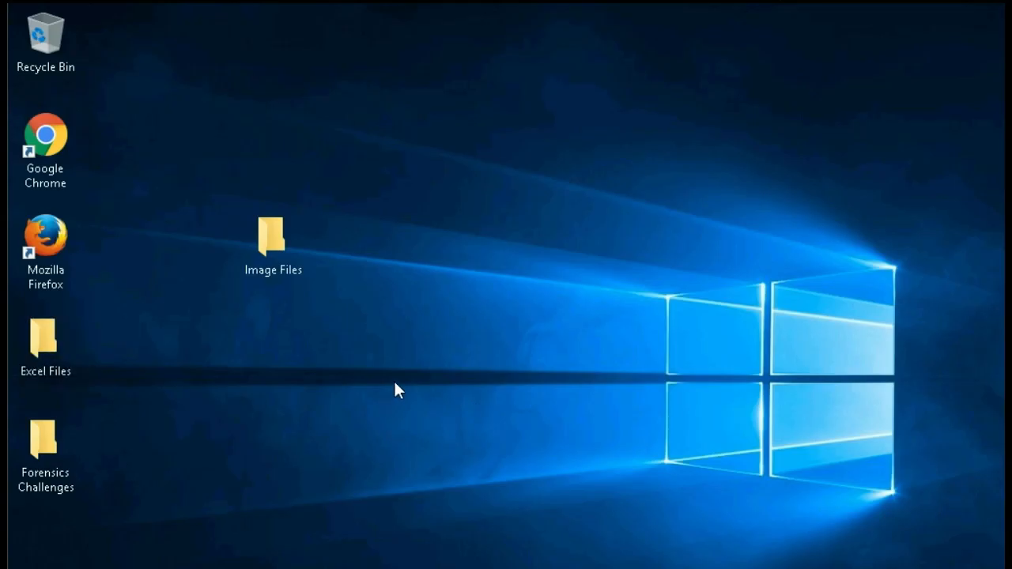